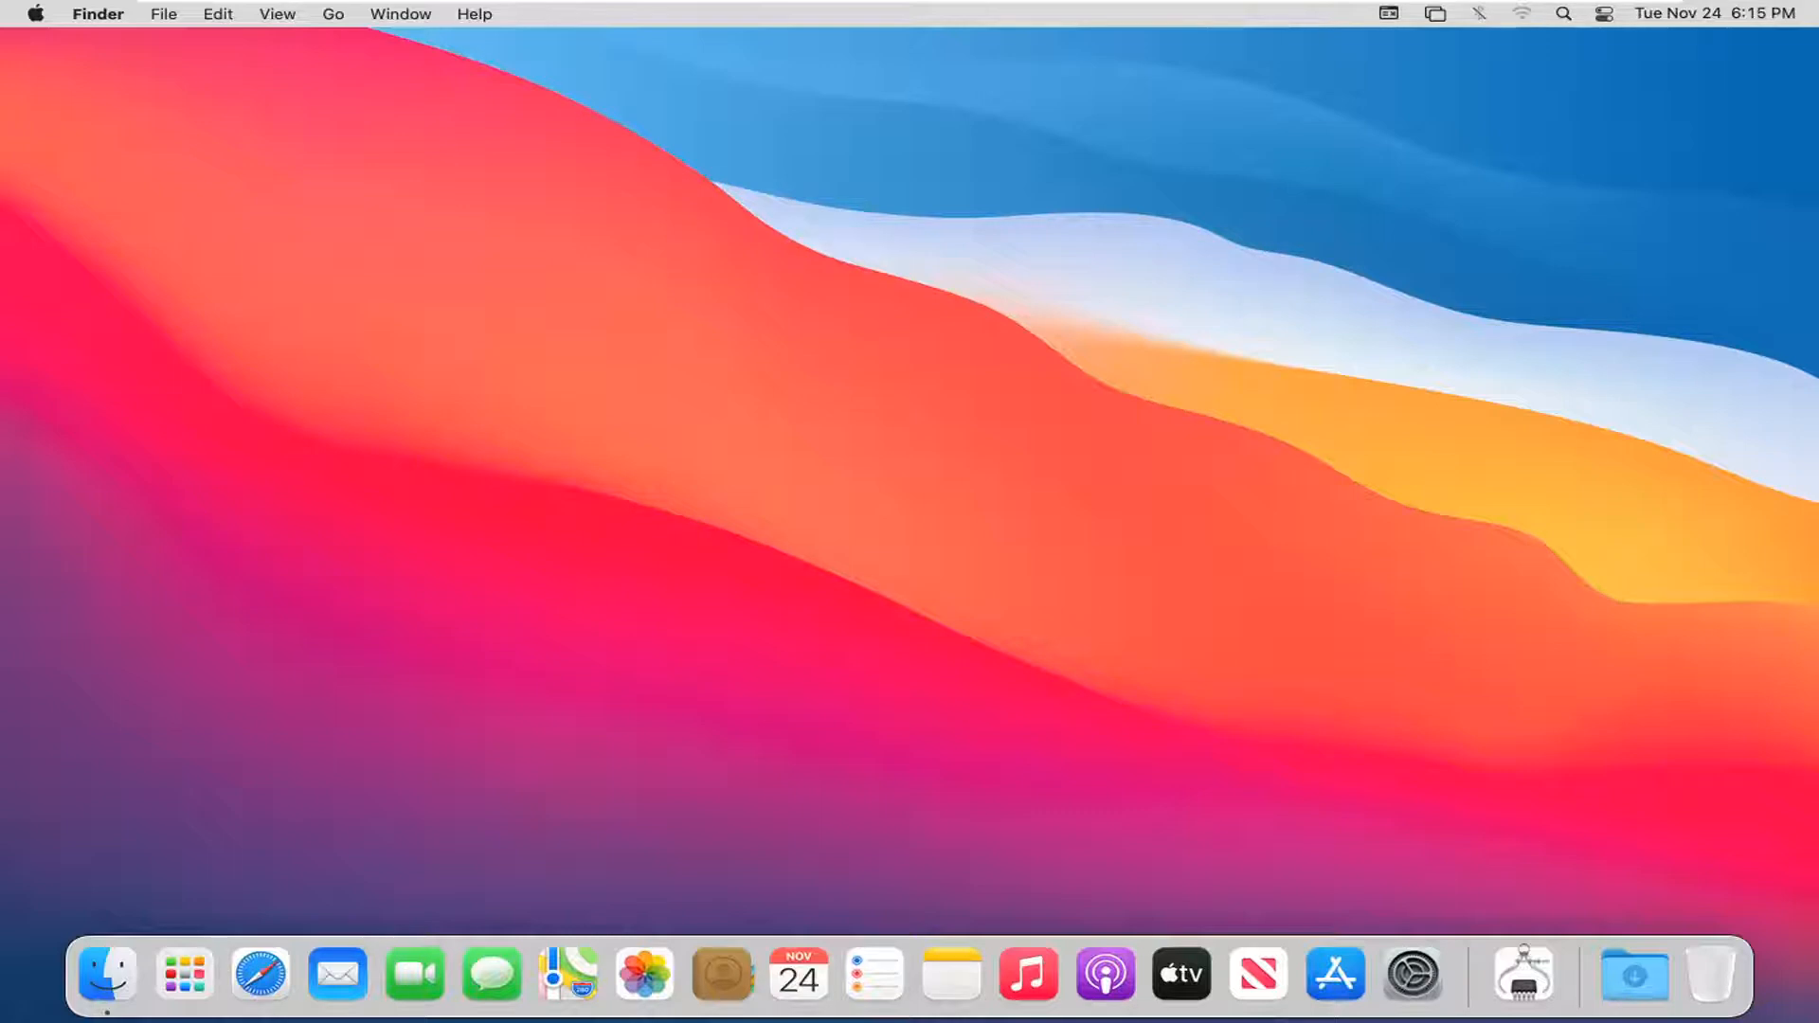
pyautogui.moveTo(652, 387)
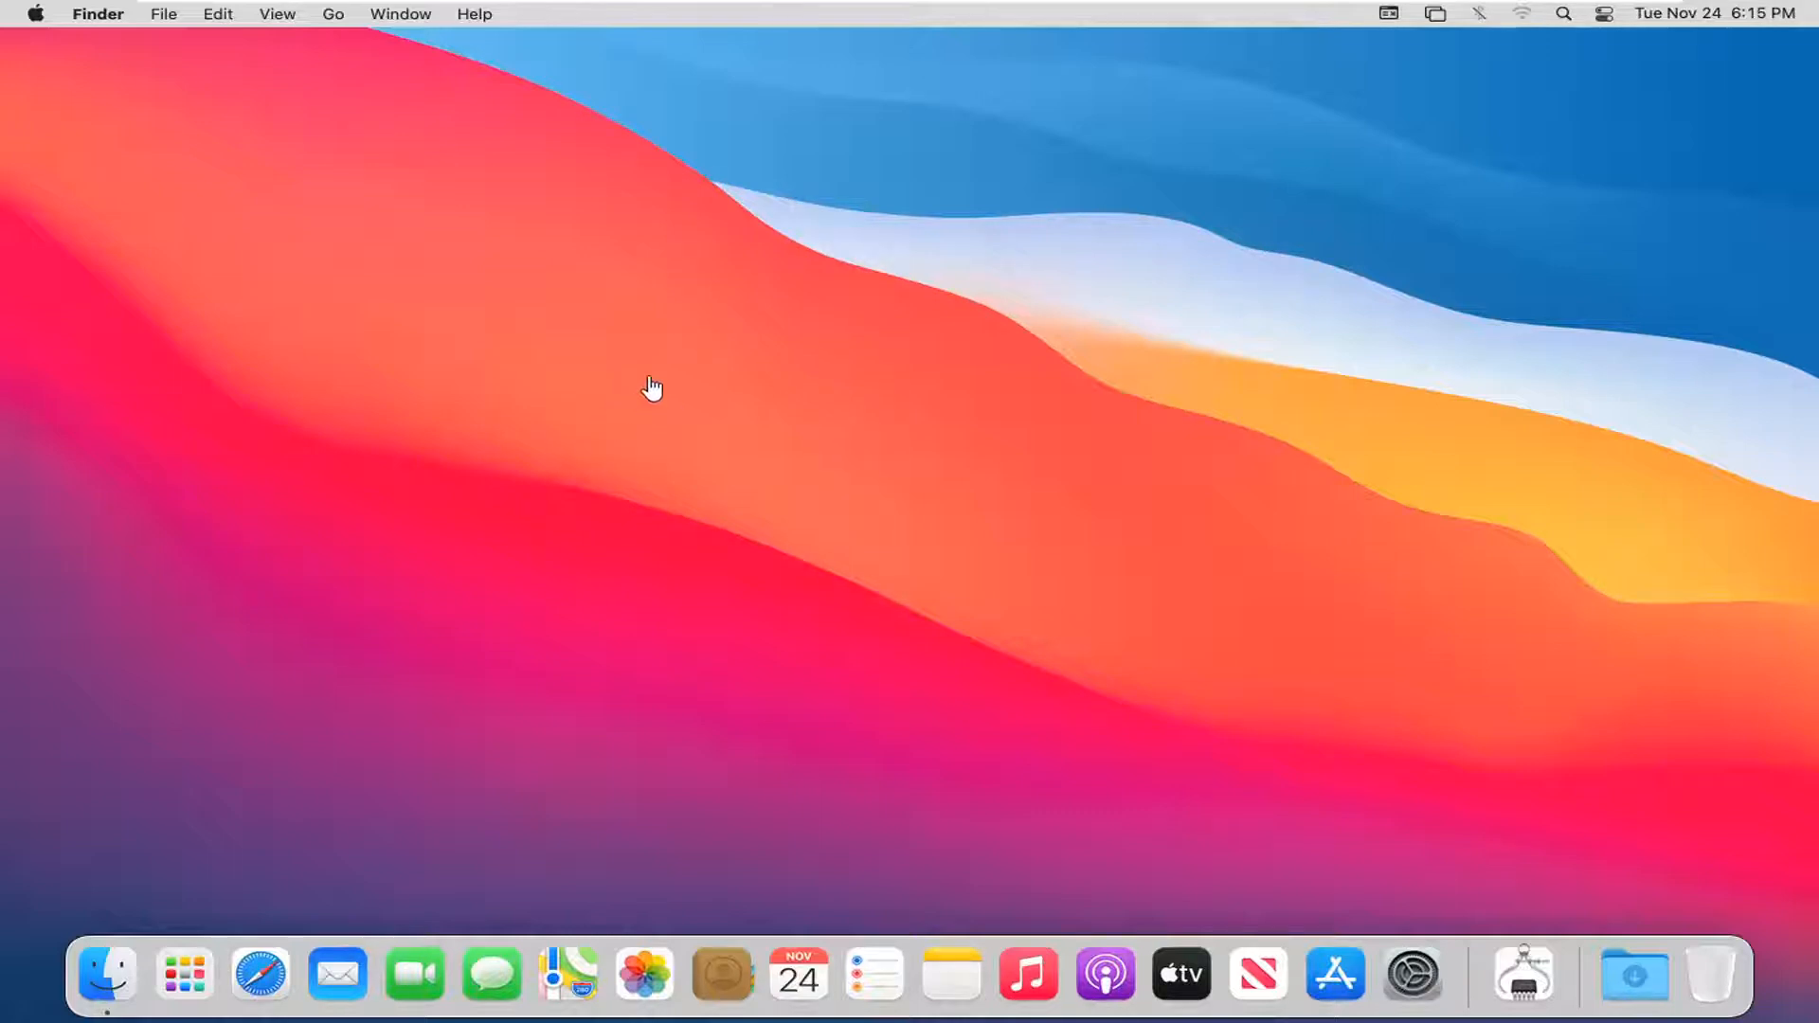
pyautogui.moveTo(743, 373)
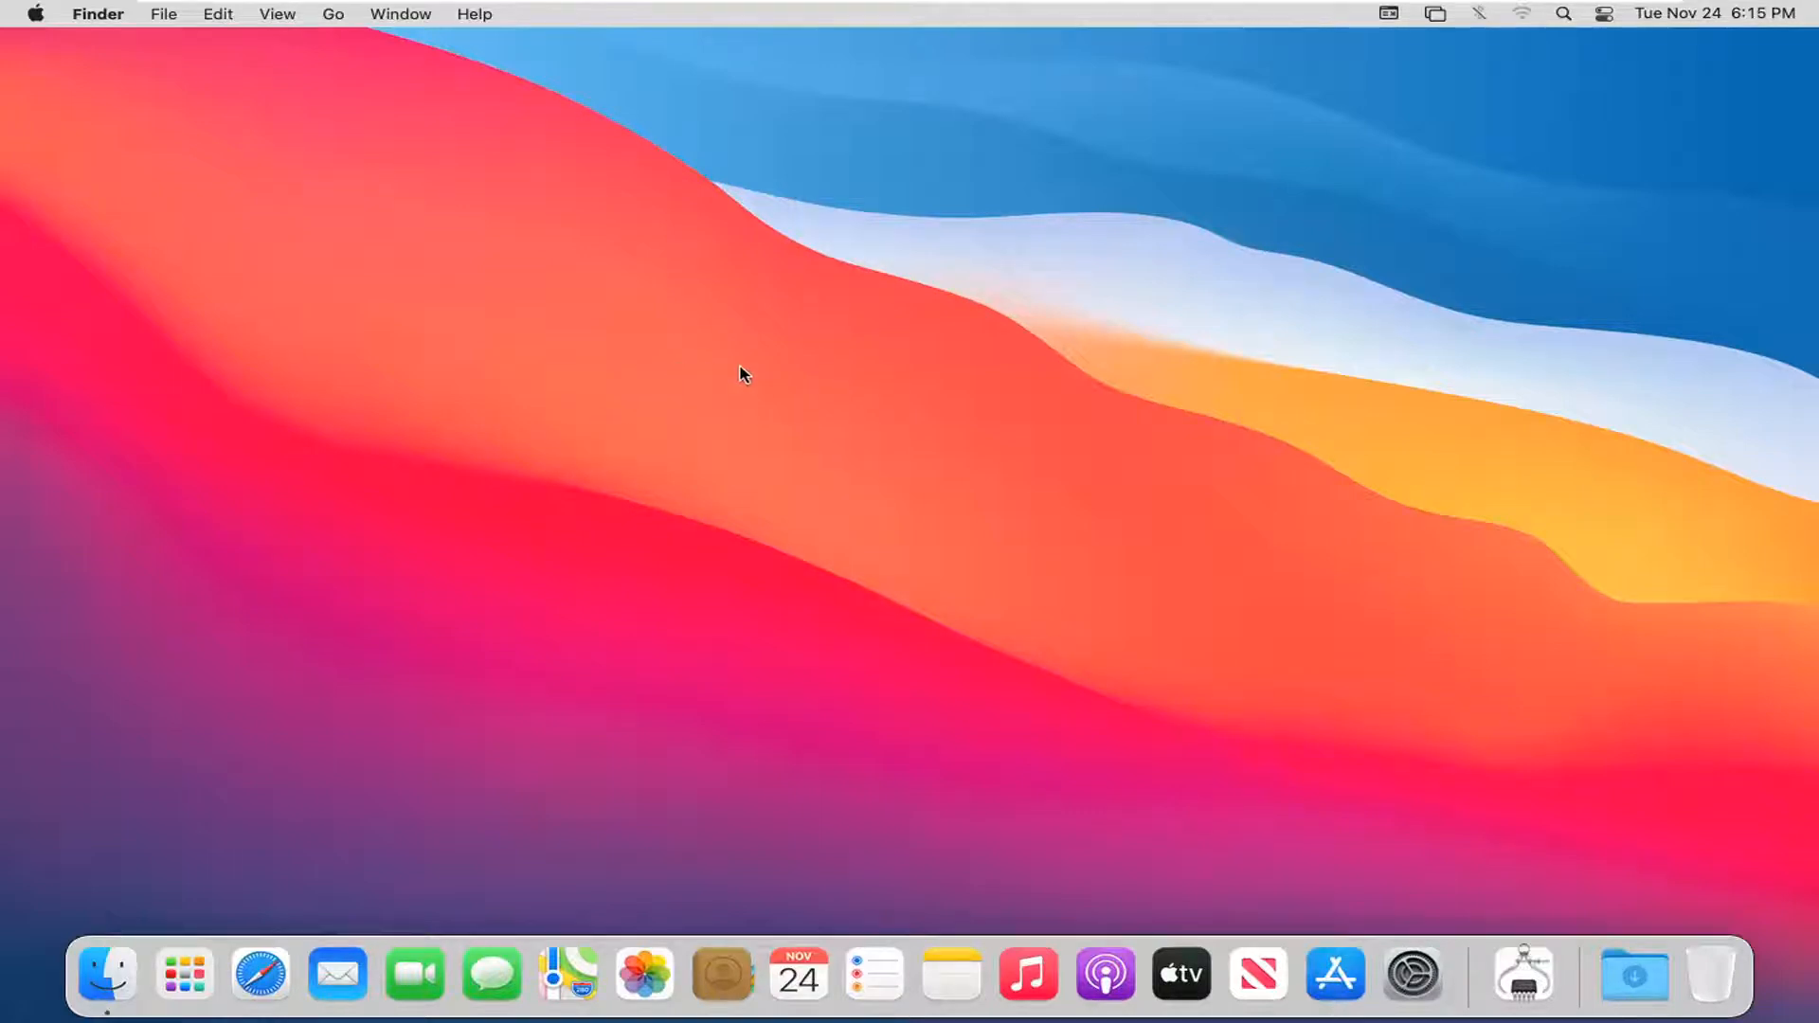
pyautogui.moveTo(767, 407)
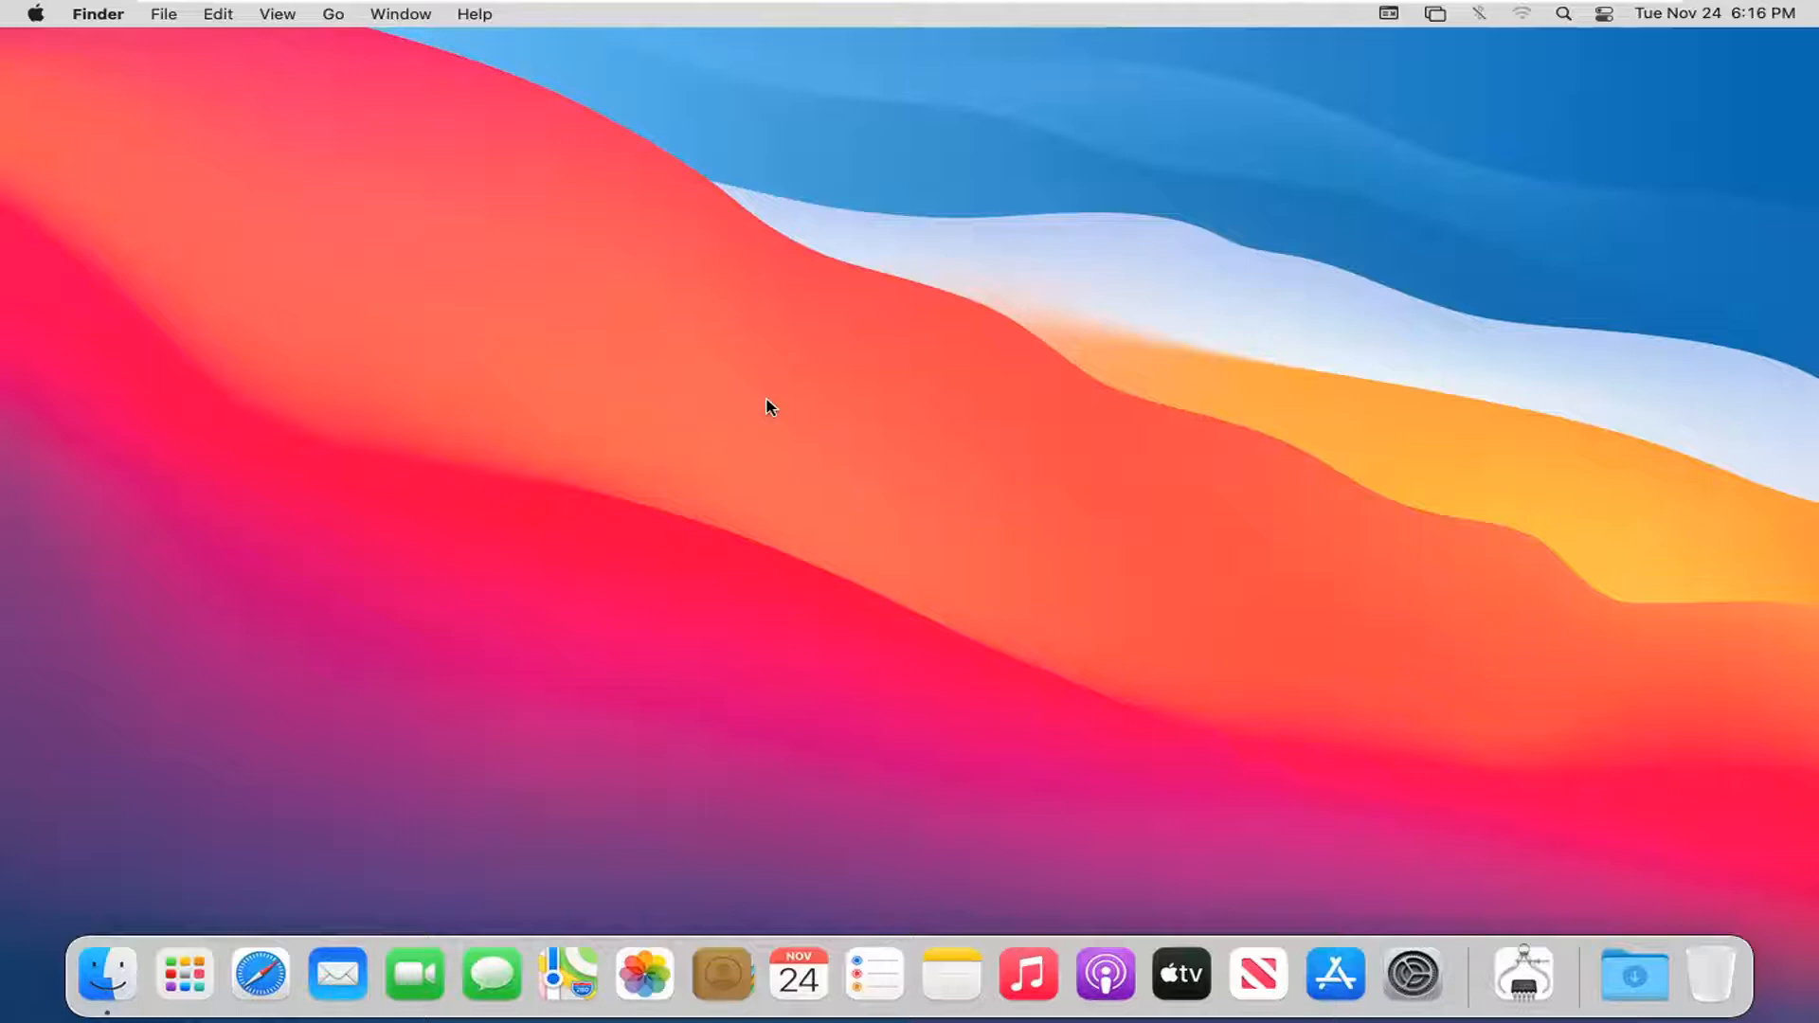
pyautogui.moveTo(1411, 913)
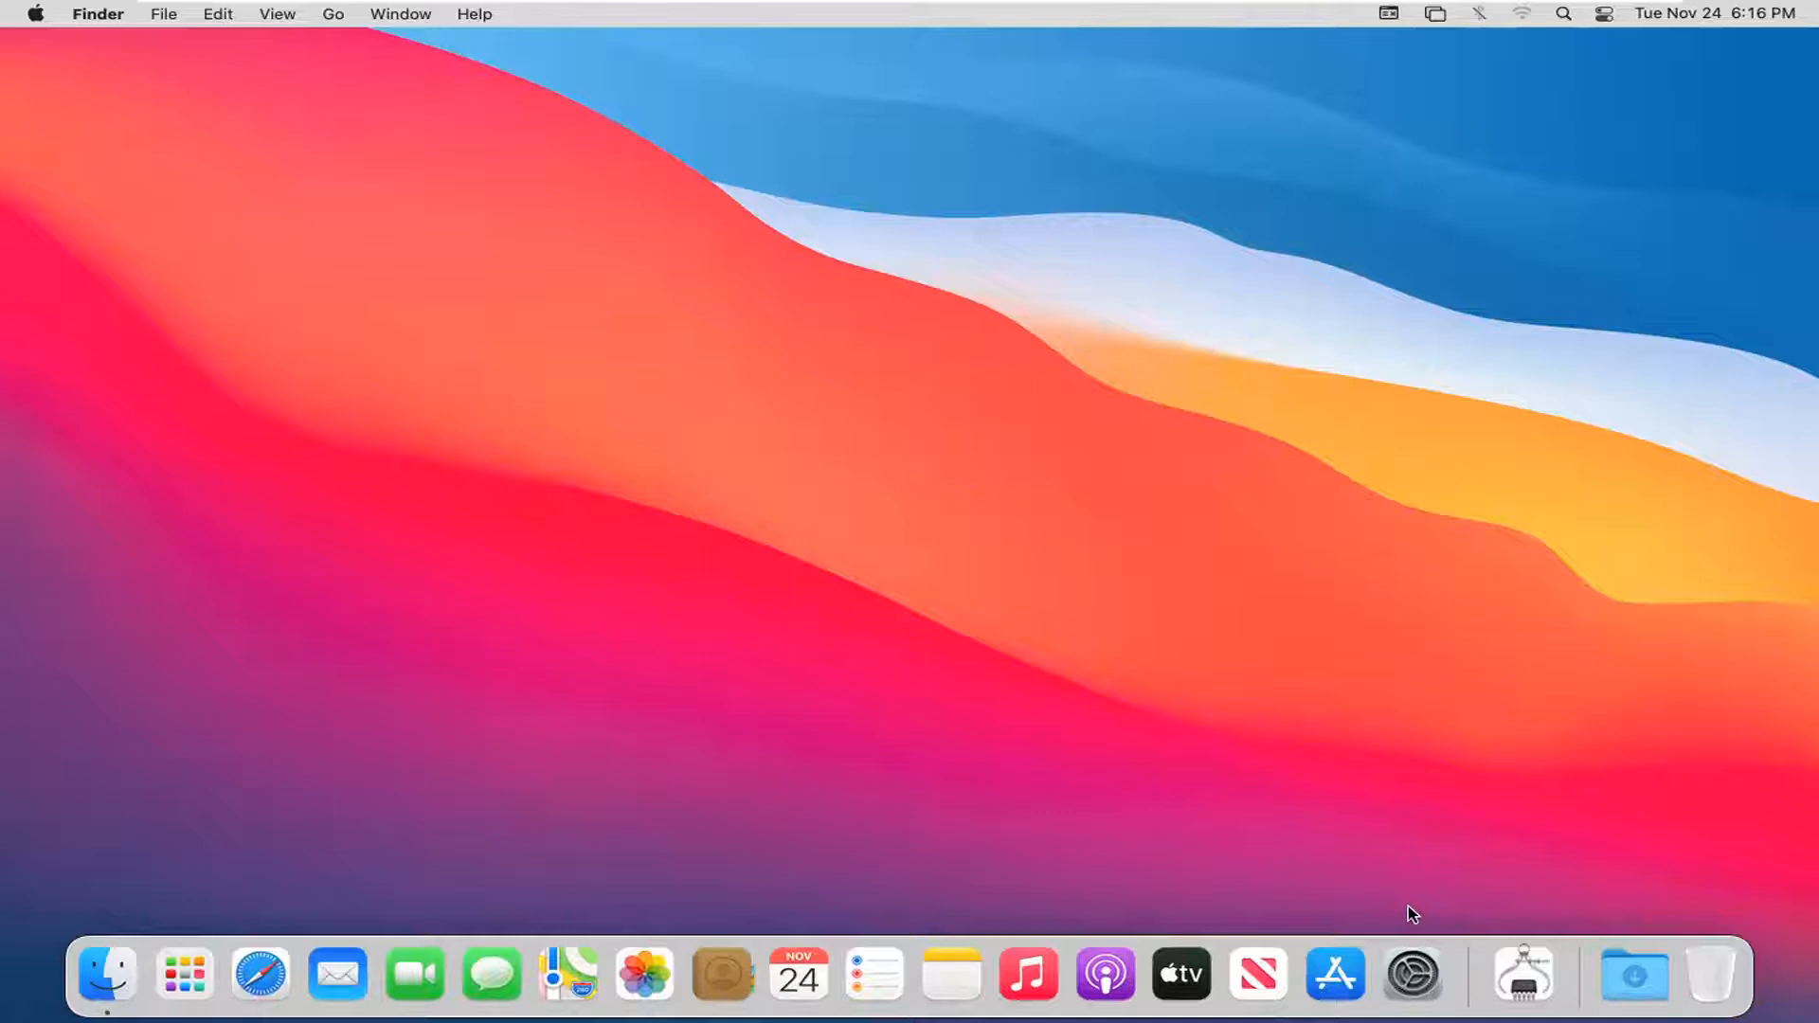
pyautogui.moveTo(1409, 974)
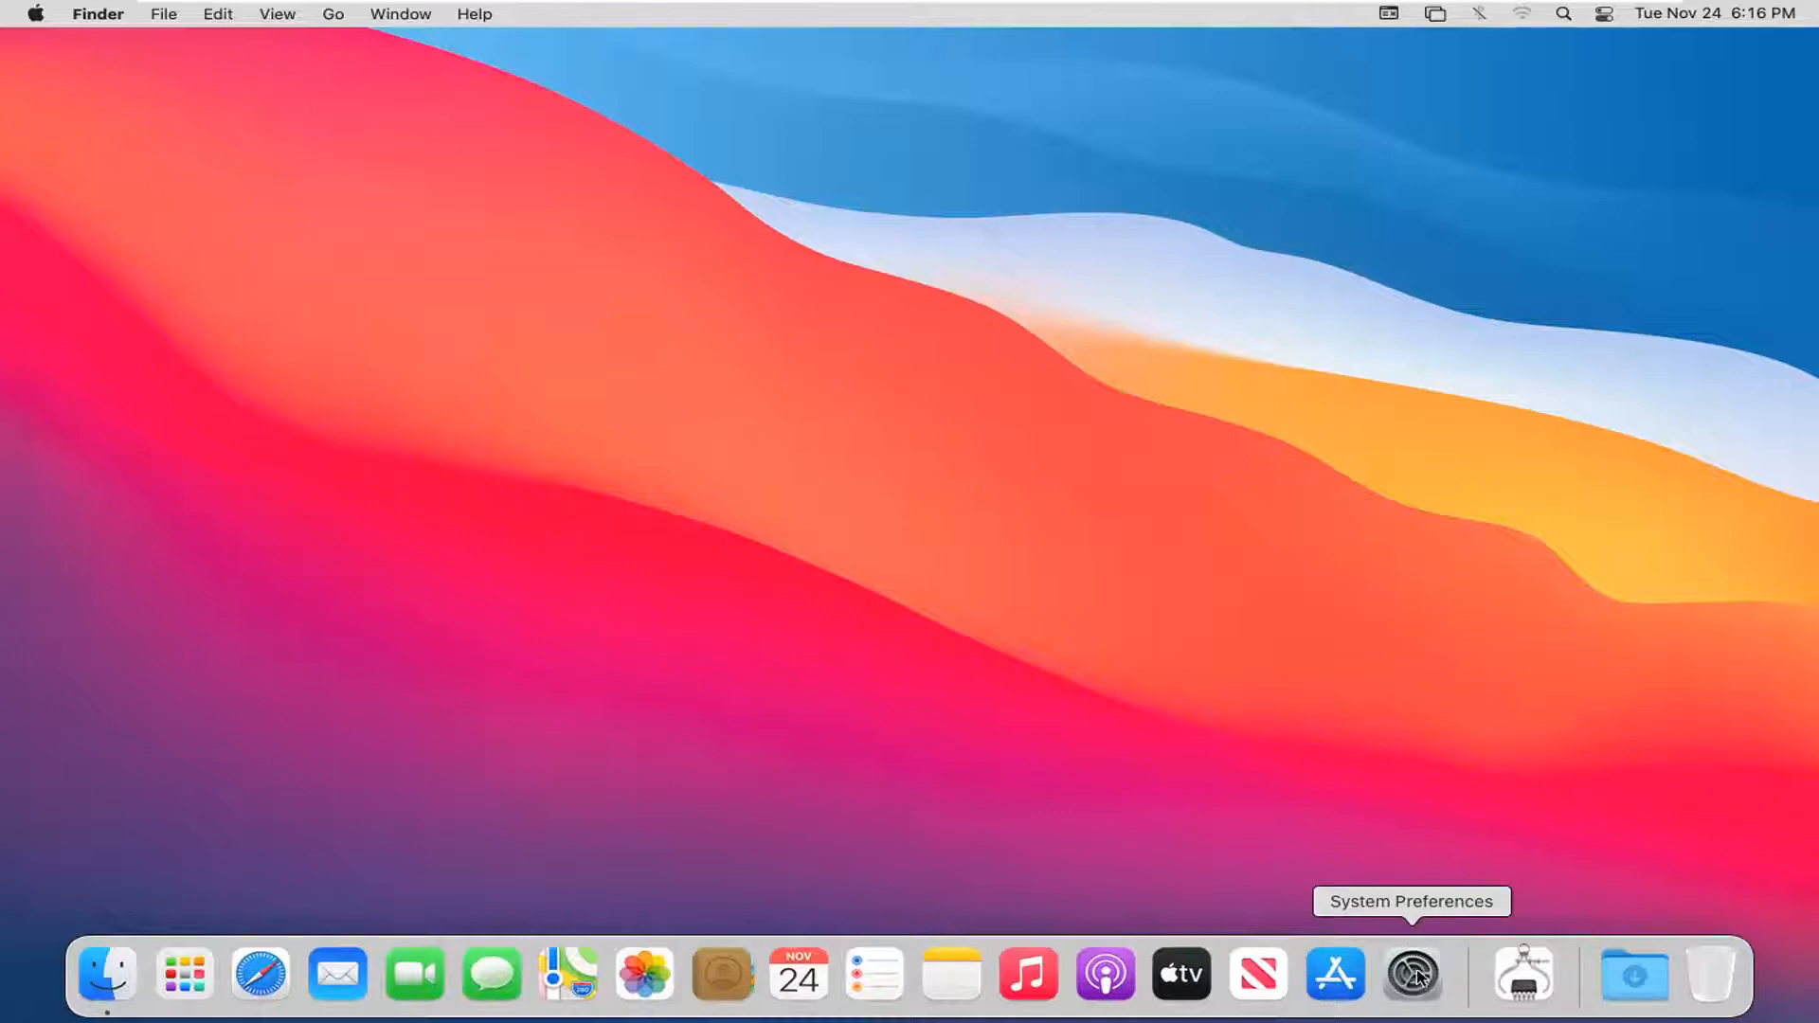
pyautogui.moveTo(1411, 976)
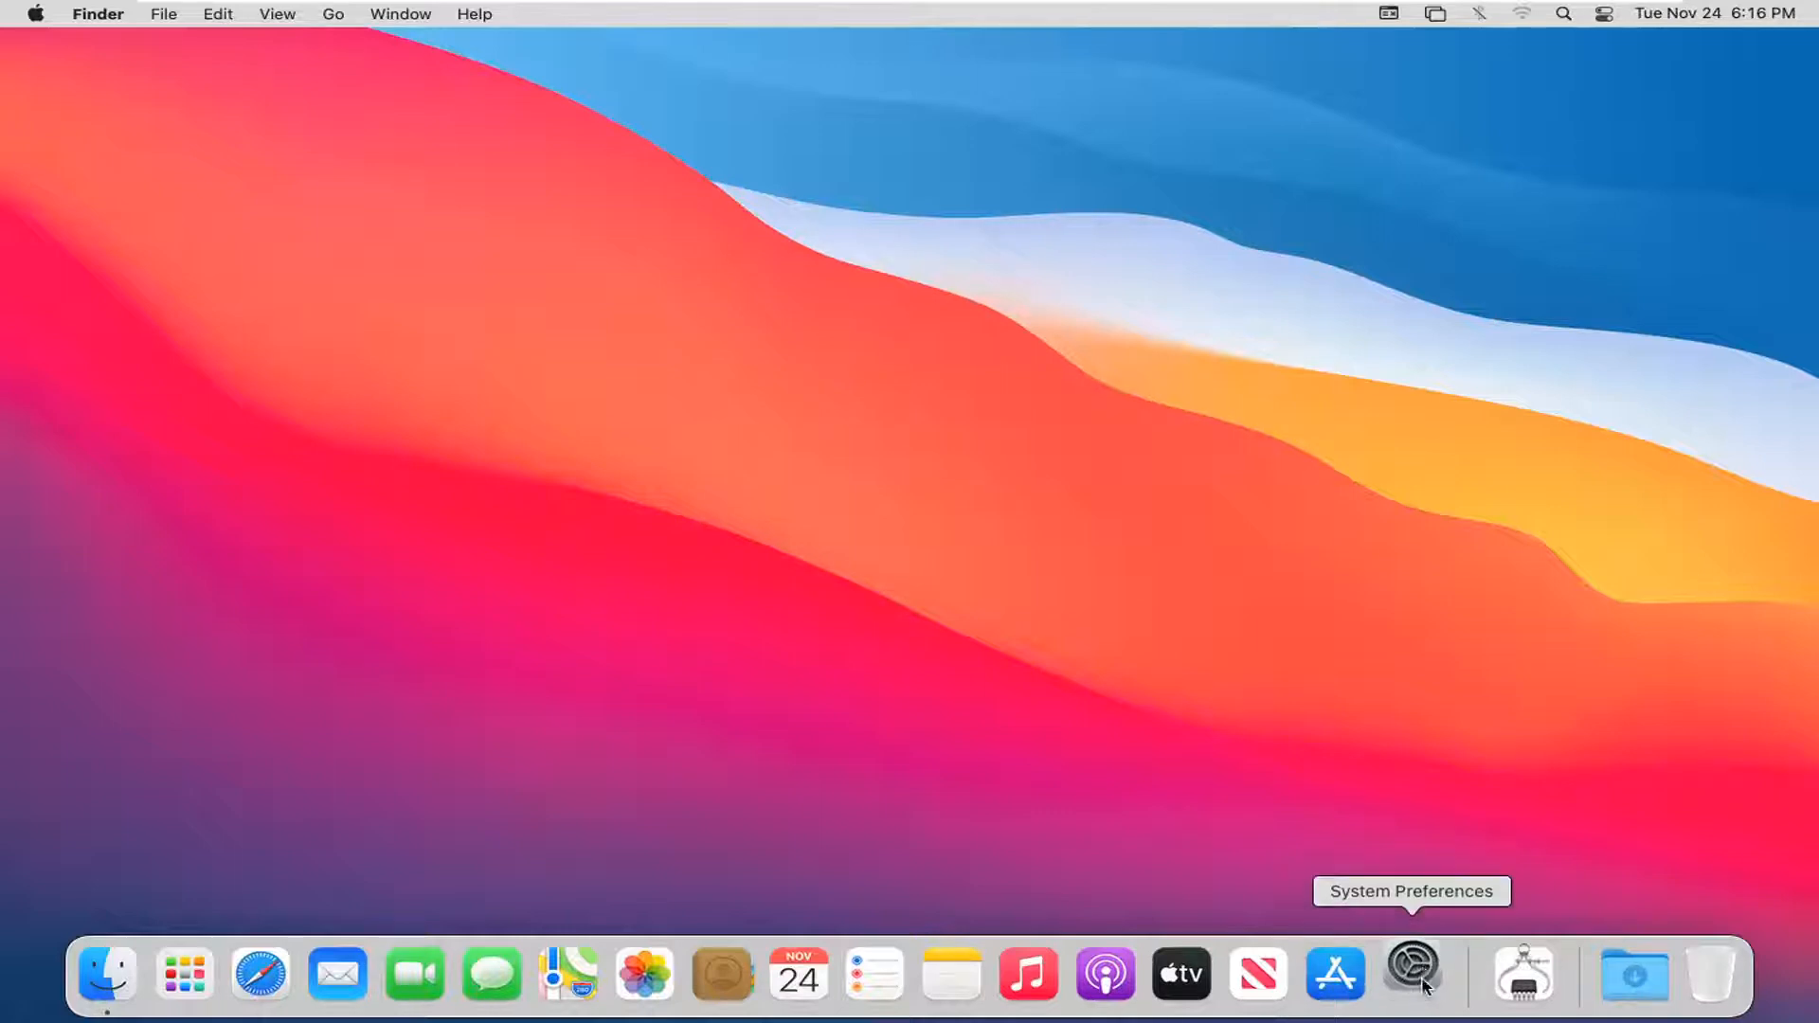
# Launch System Preferences from the Dock and show the General pane.
pyautogui.click(1409, 973)
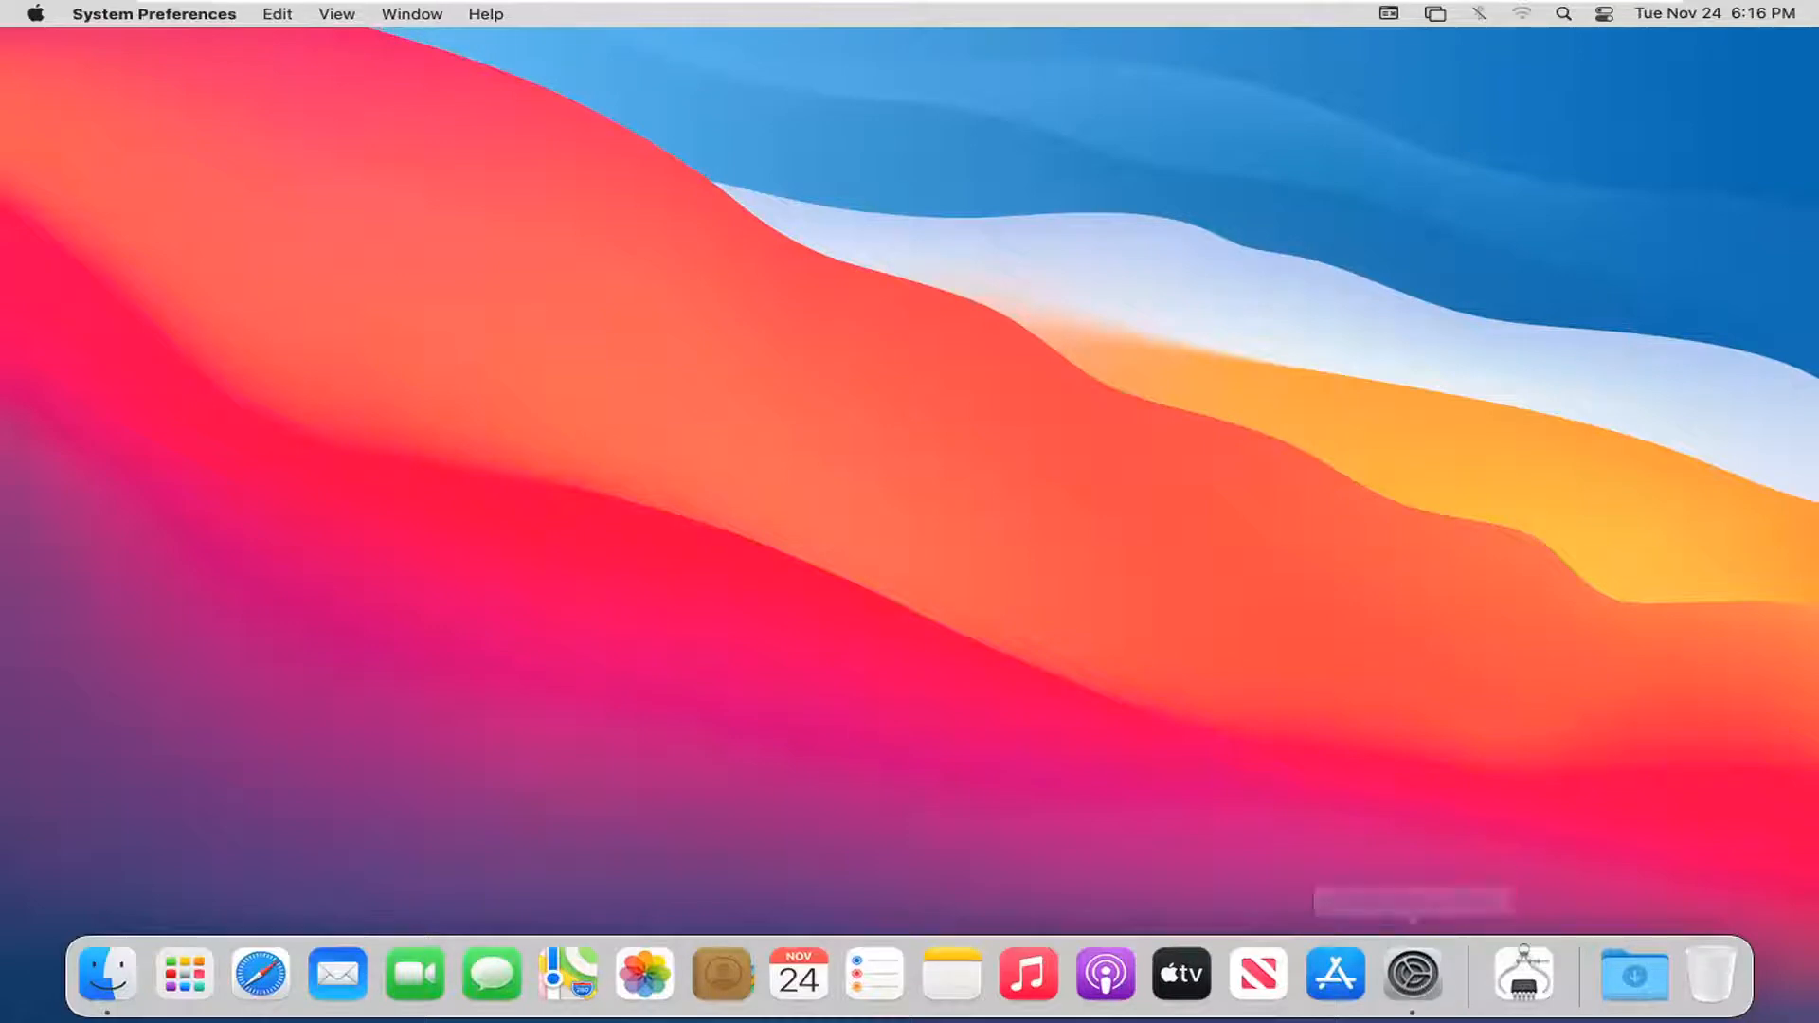
pyautogui.click(1410, 973)
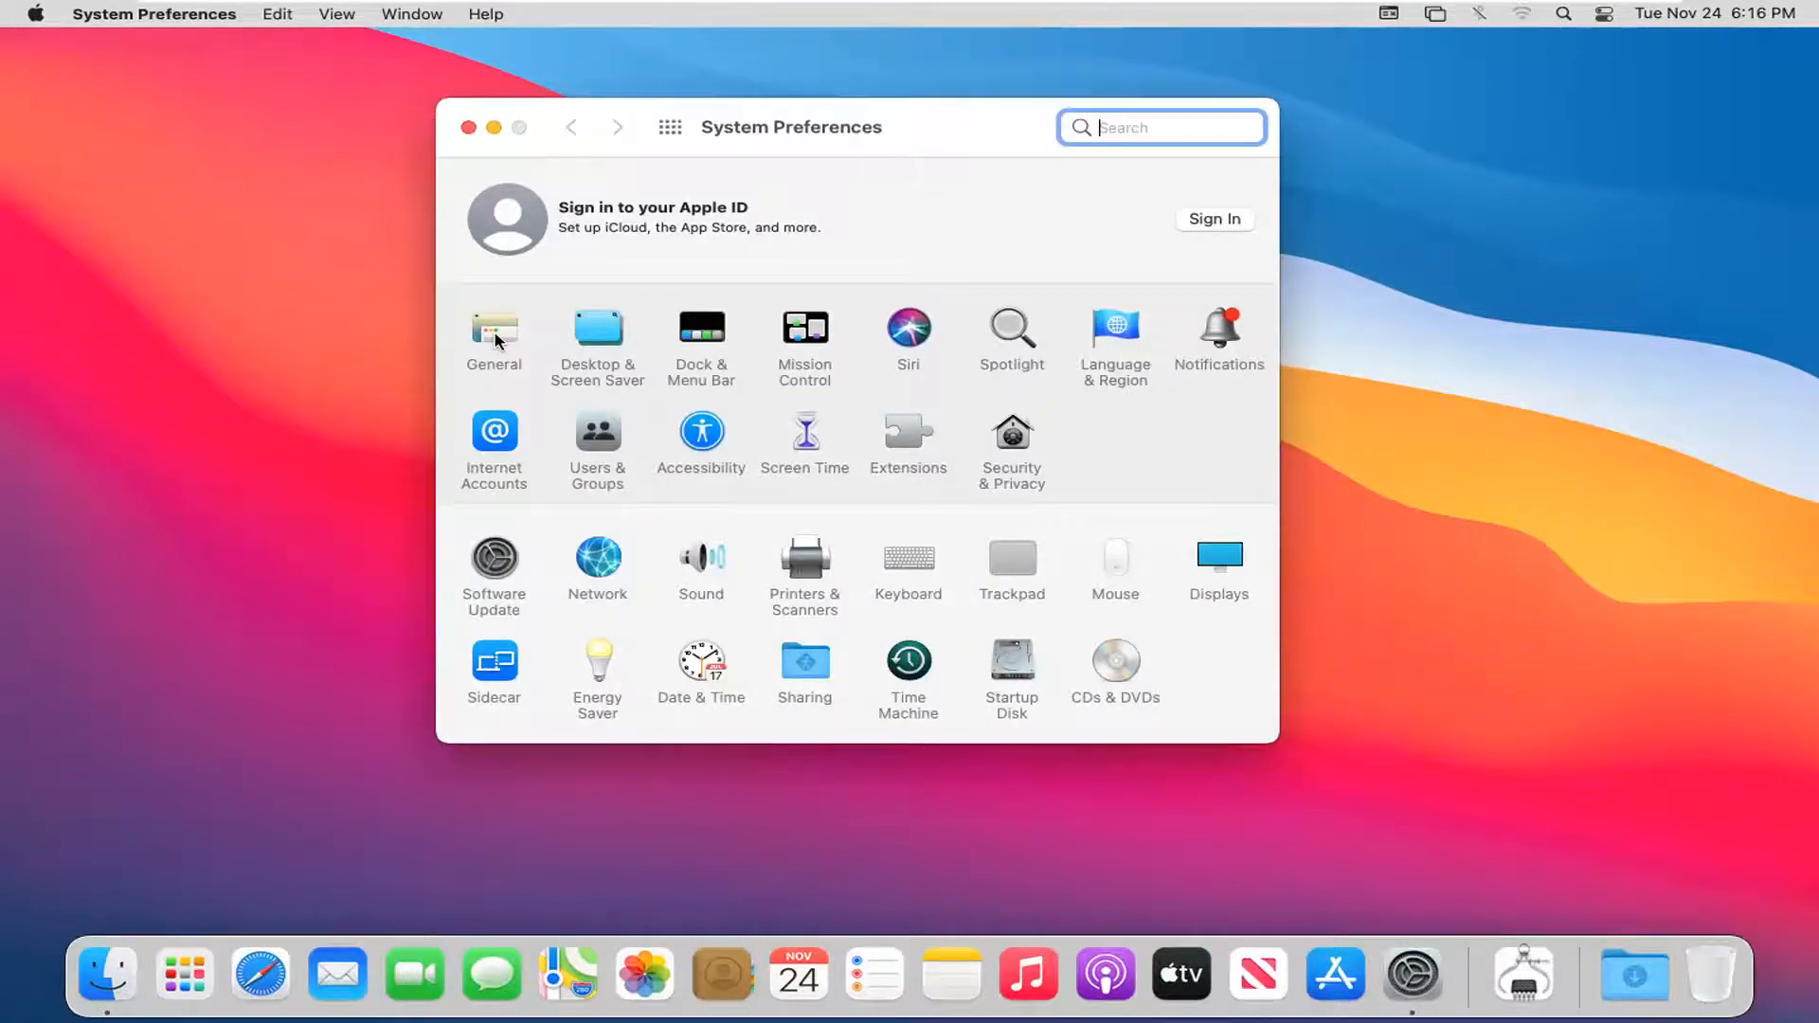
pyautogui.click(492, 337)
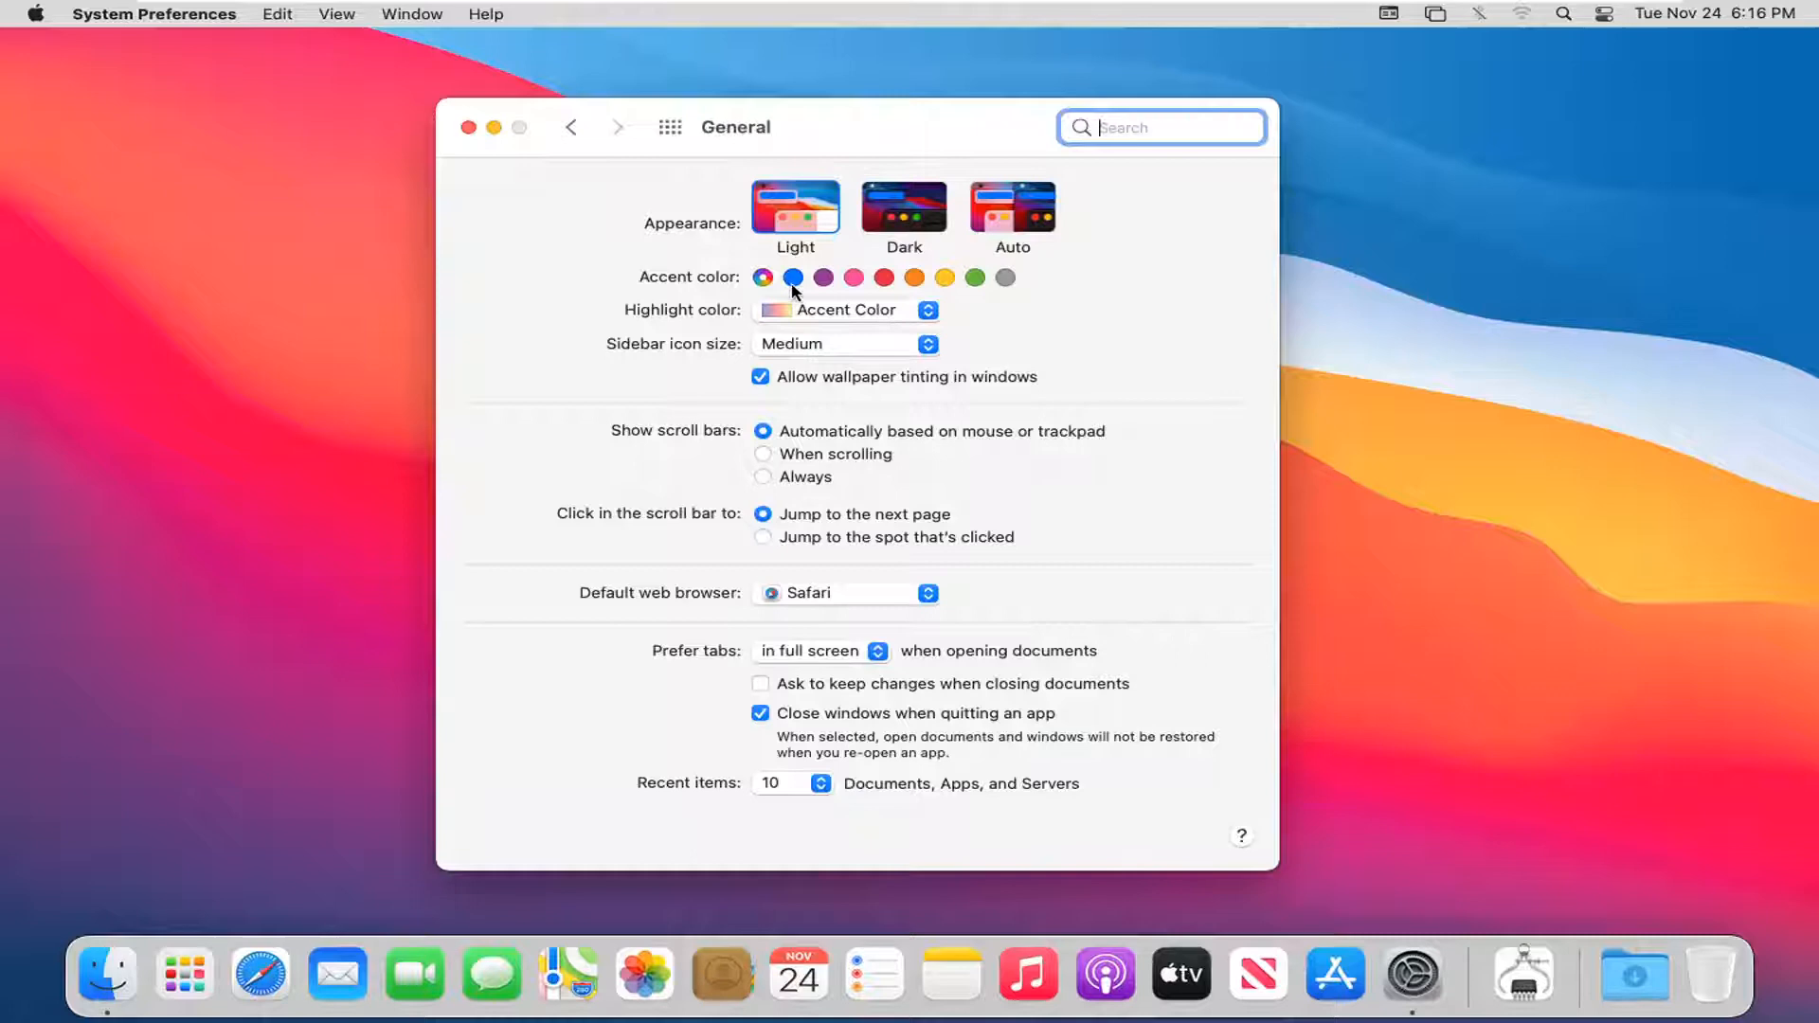
# Try the purple accent, set the highlight colour to Blue, then return to the blue accent.
pyautogui.click(823, 277)
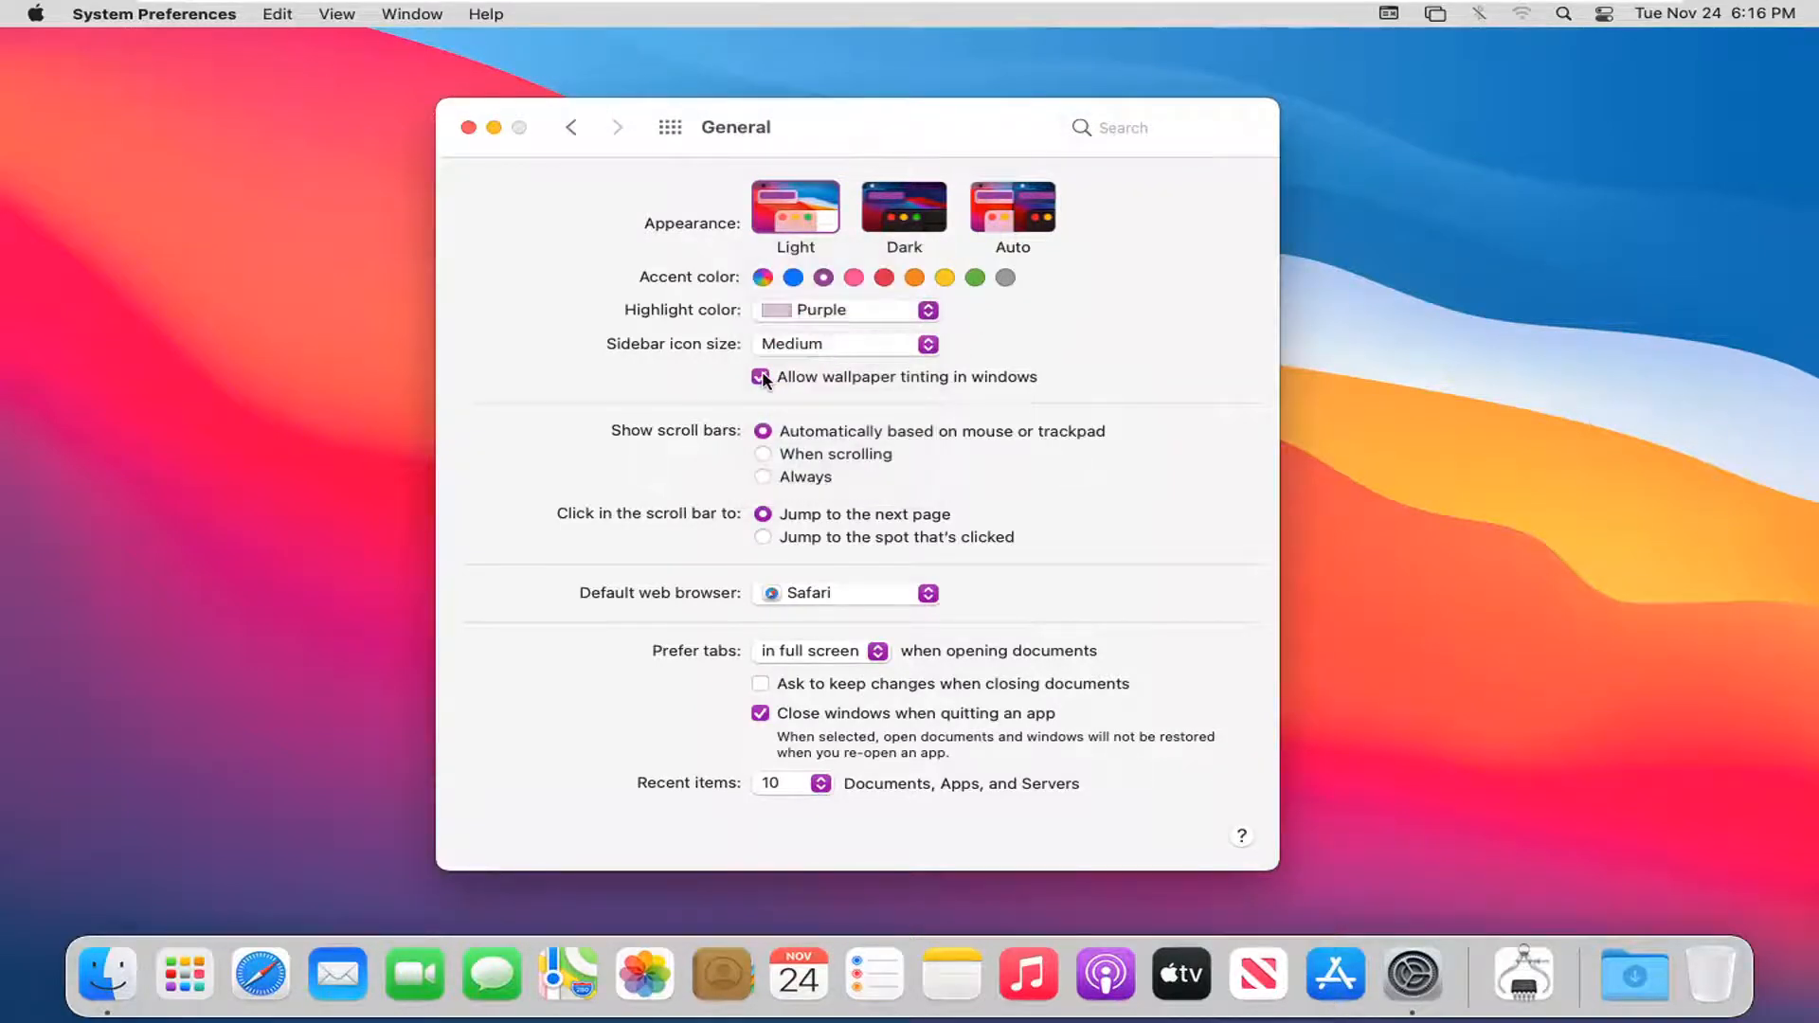
pyautogui.click(762, 375)
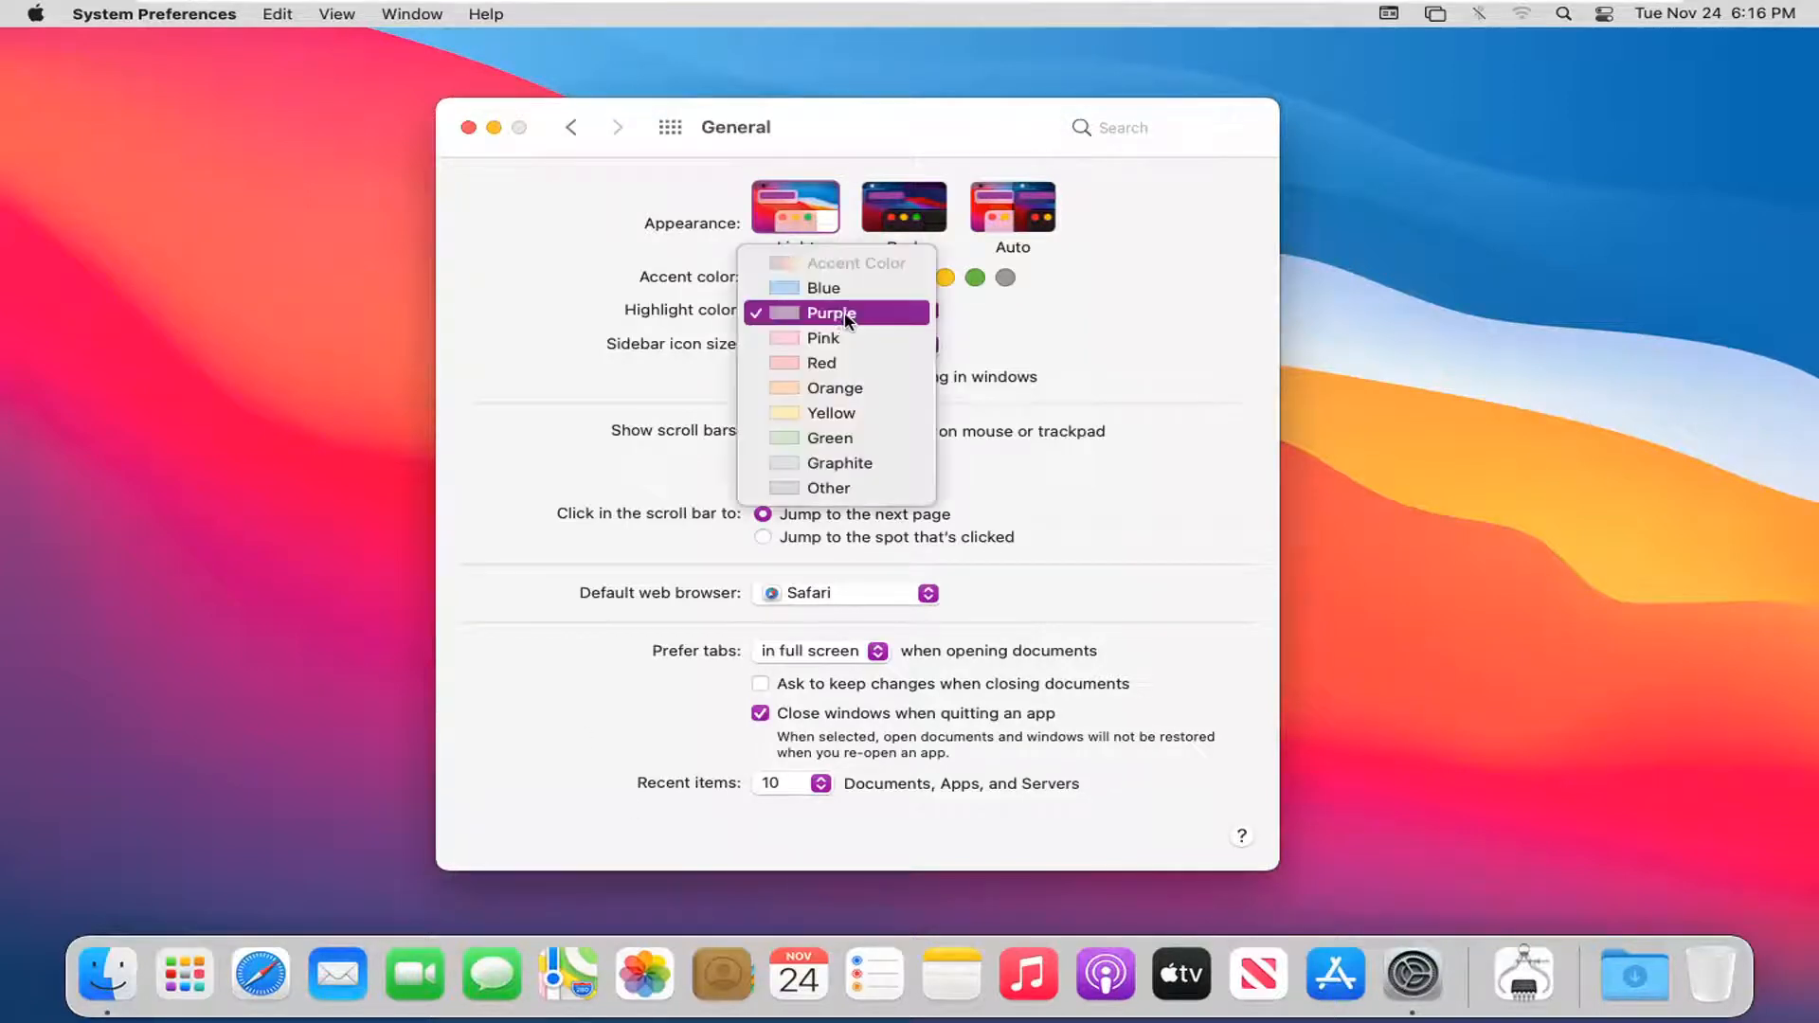
pyautogui.moveTo(824, 288)
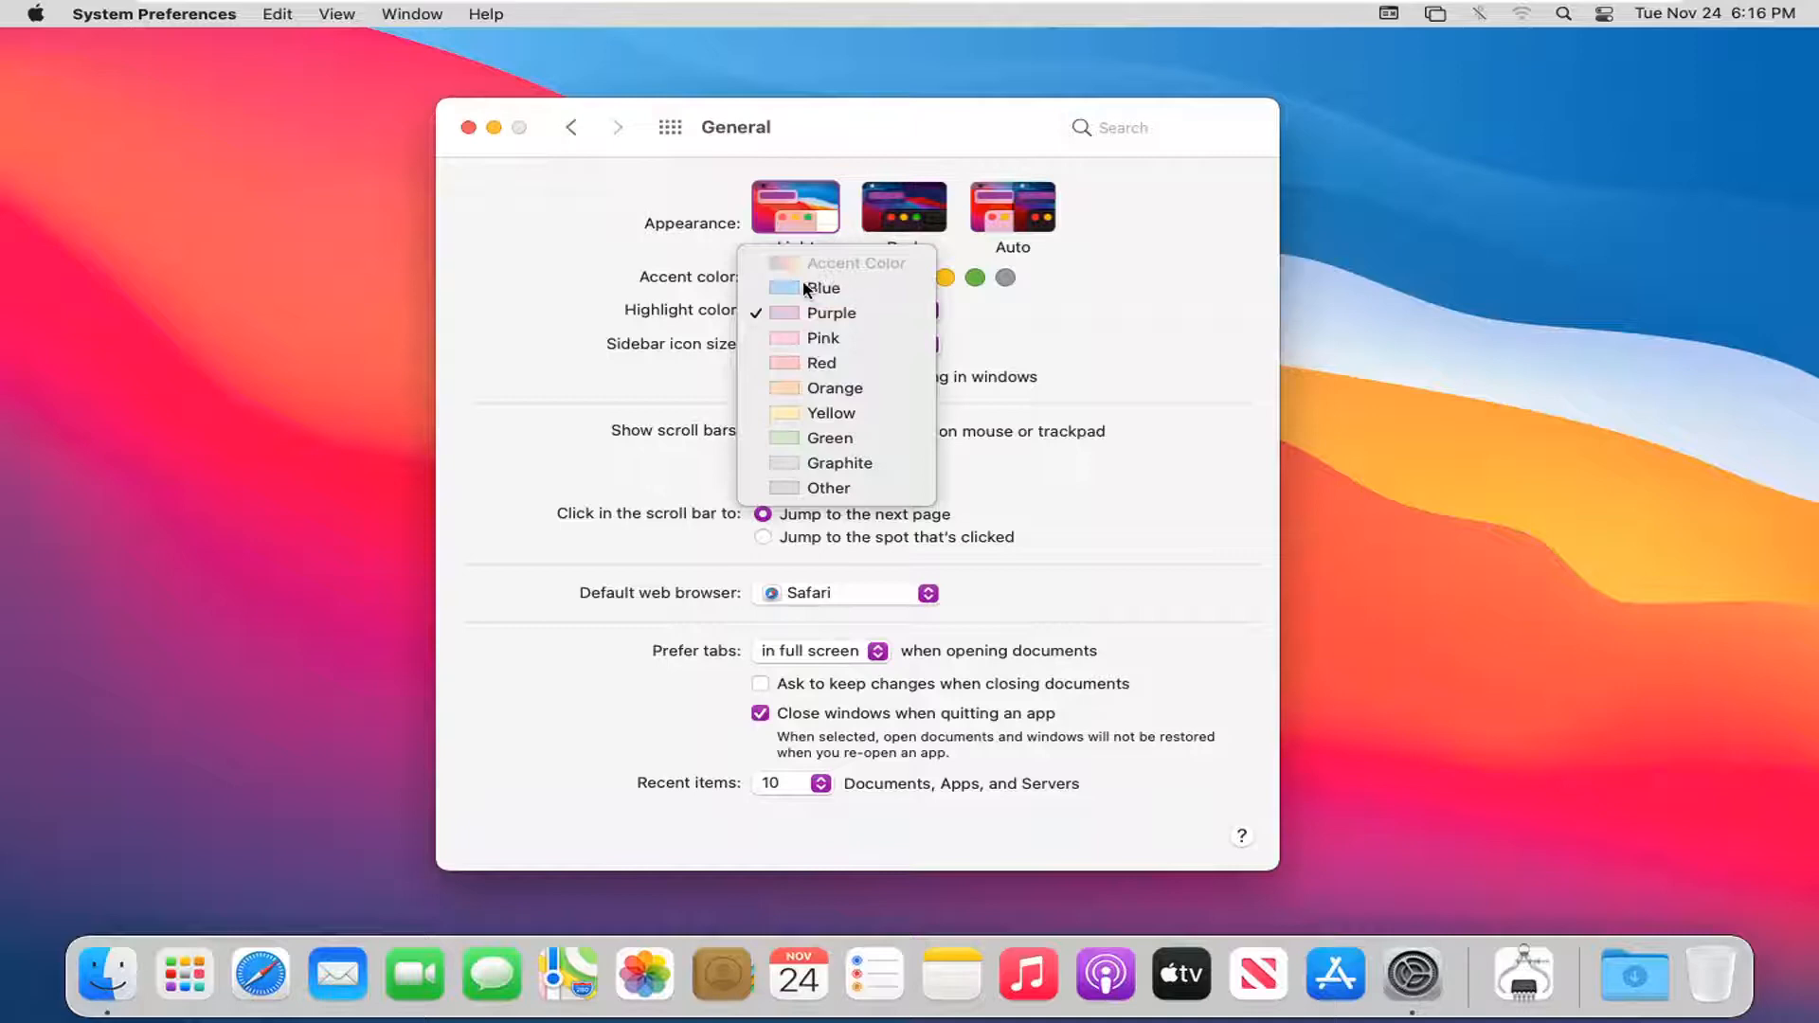
pyautogui.click(822, 288)
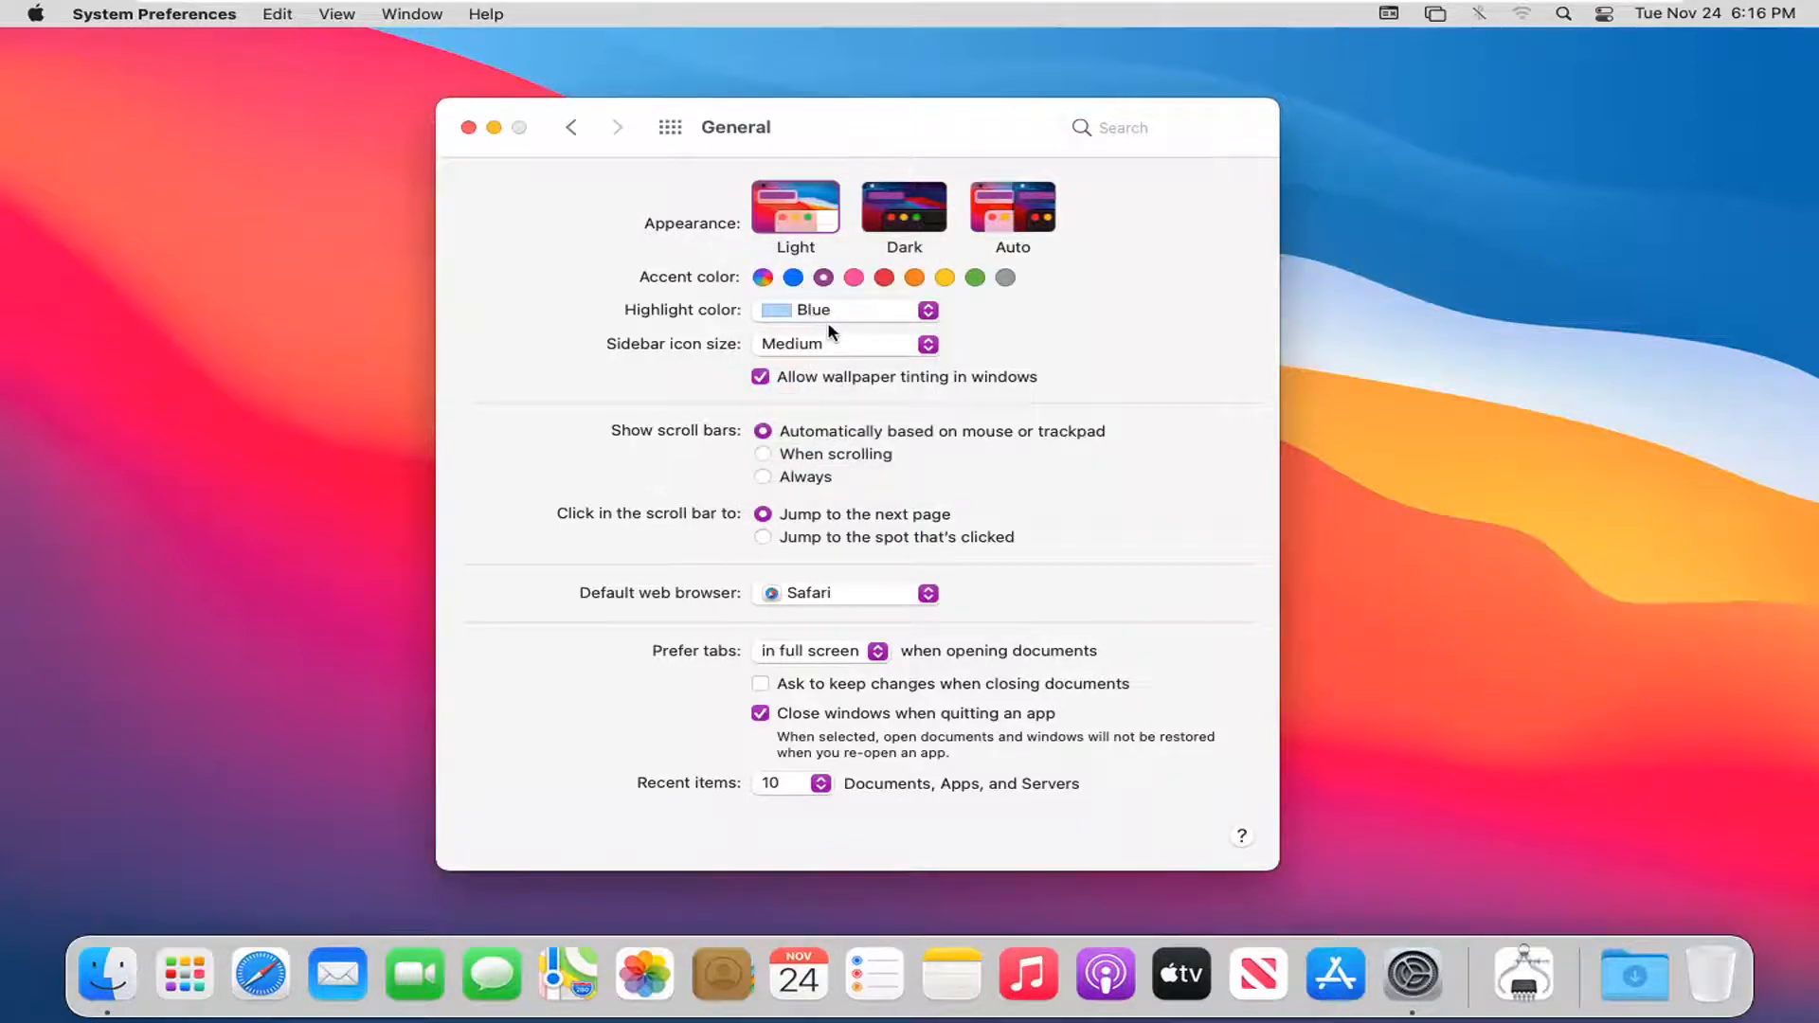
pyautogui.moveTo(690, 306)
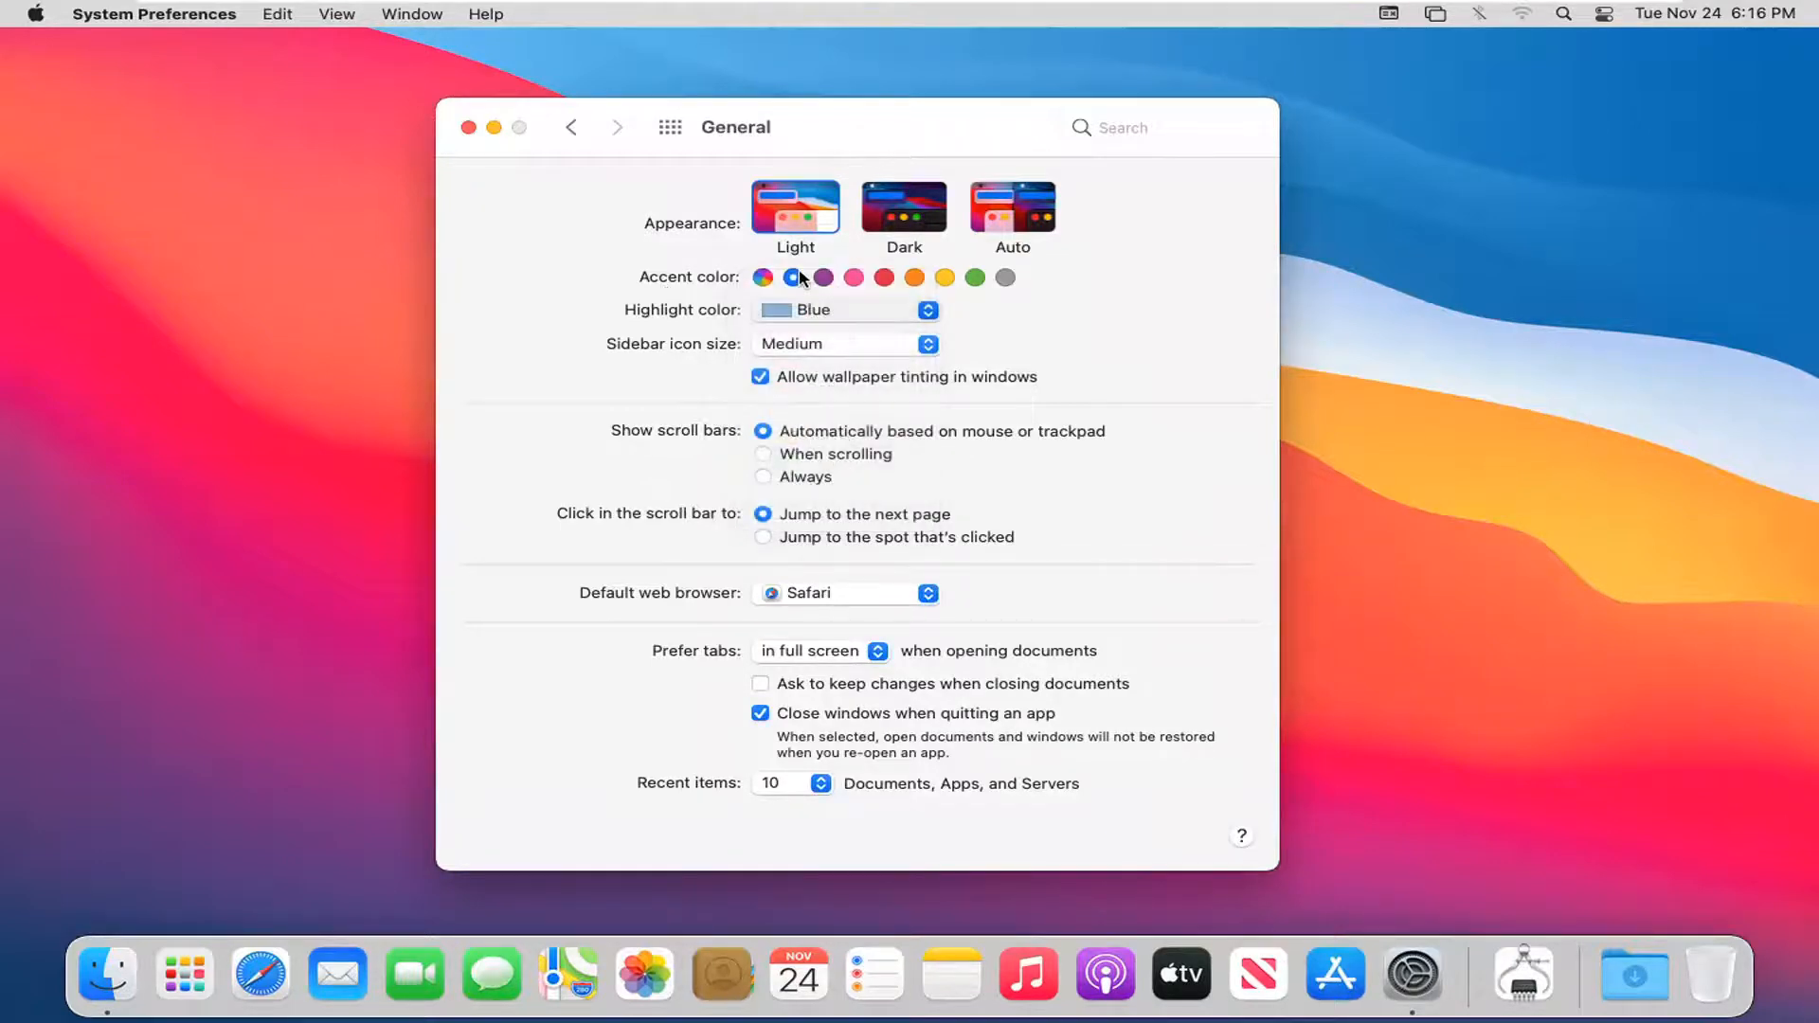
pyautogui.click(794, 276)
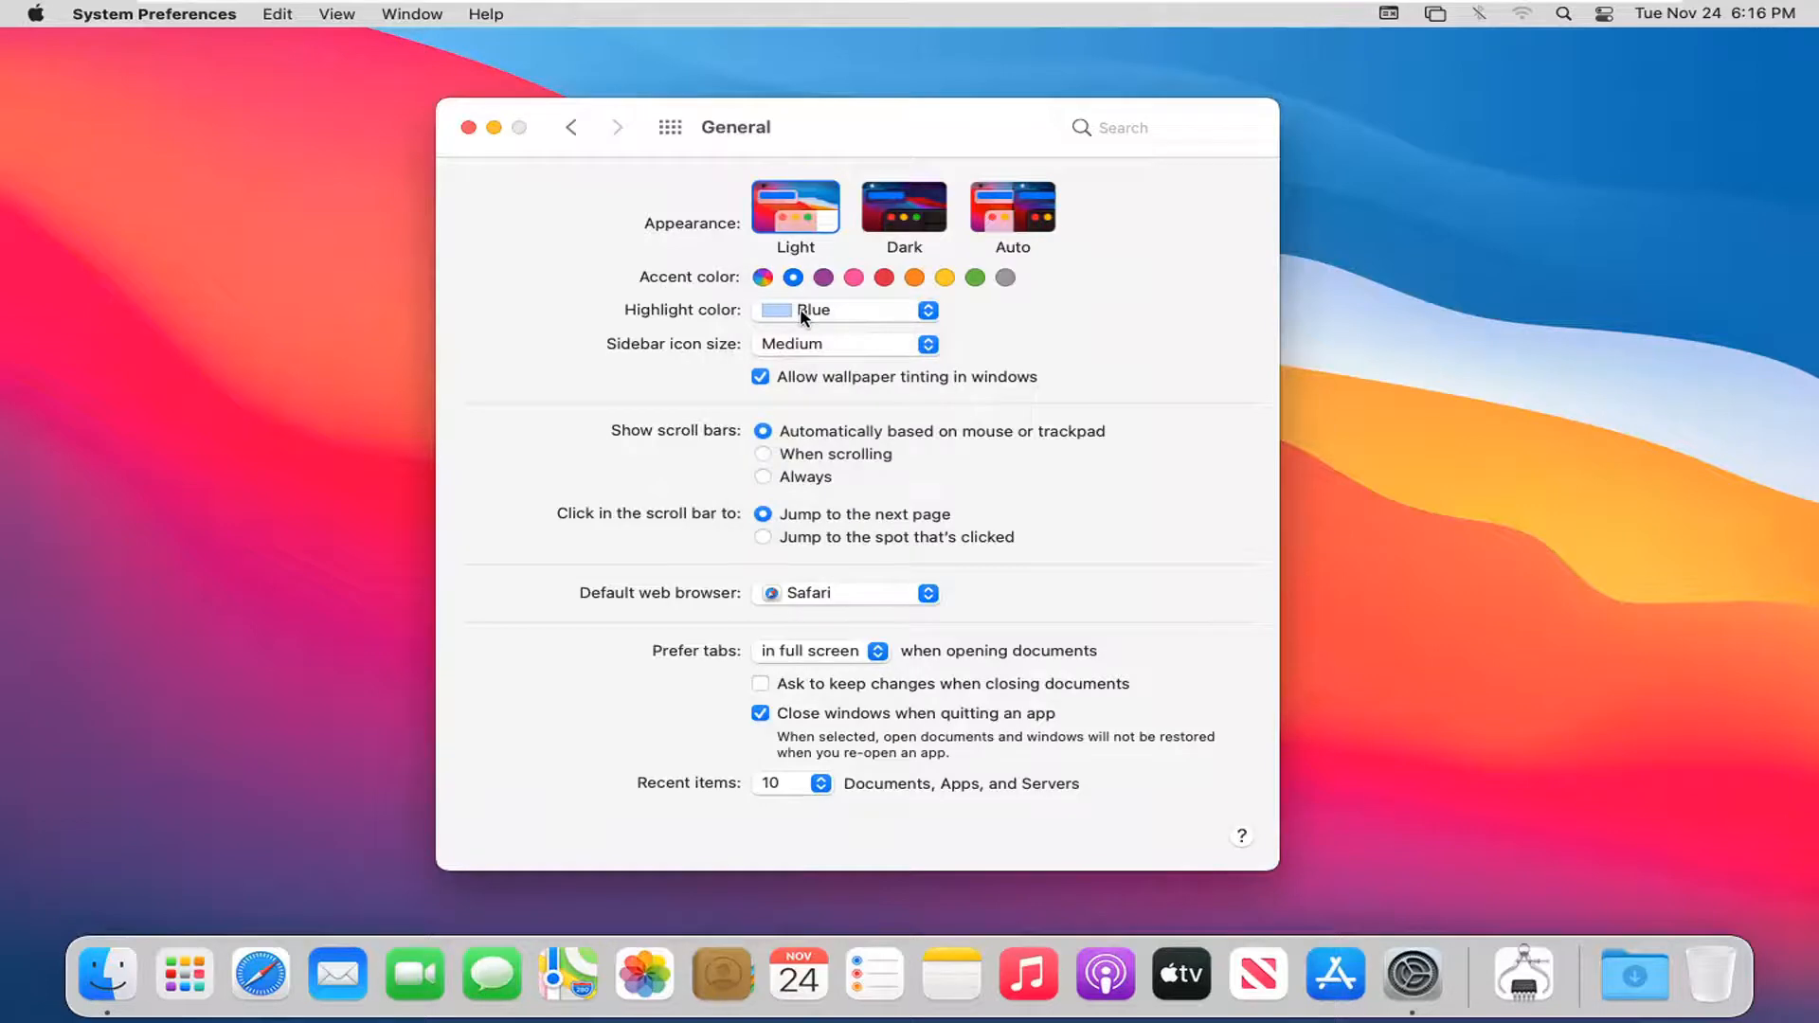
# Change the highlight colour from Blue to Pink, keeping the blue accent.
pyautogui.click(934, 309)
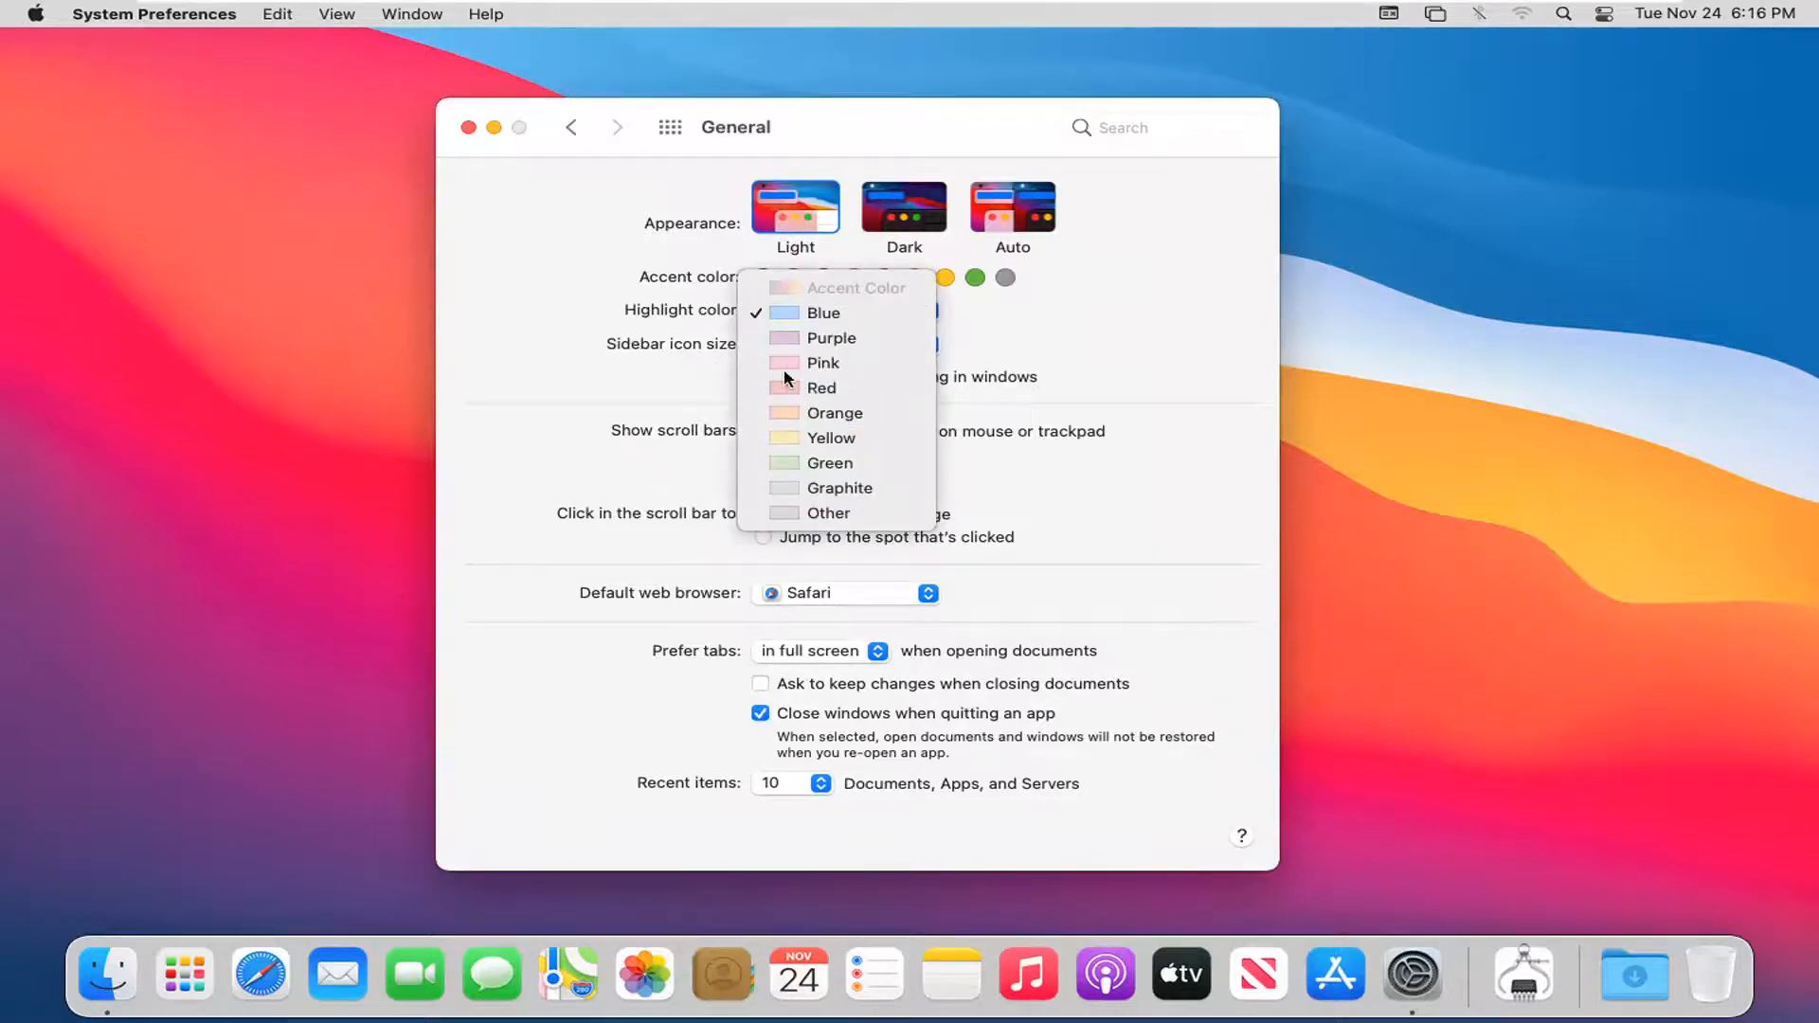
pyautogui.click(824, 362)
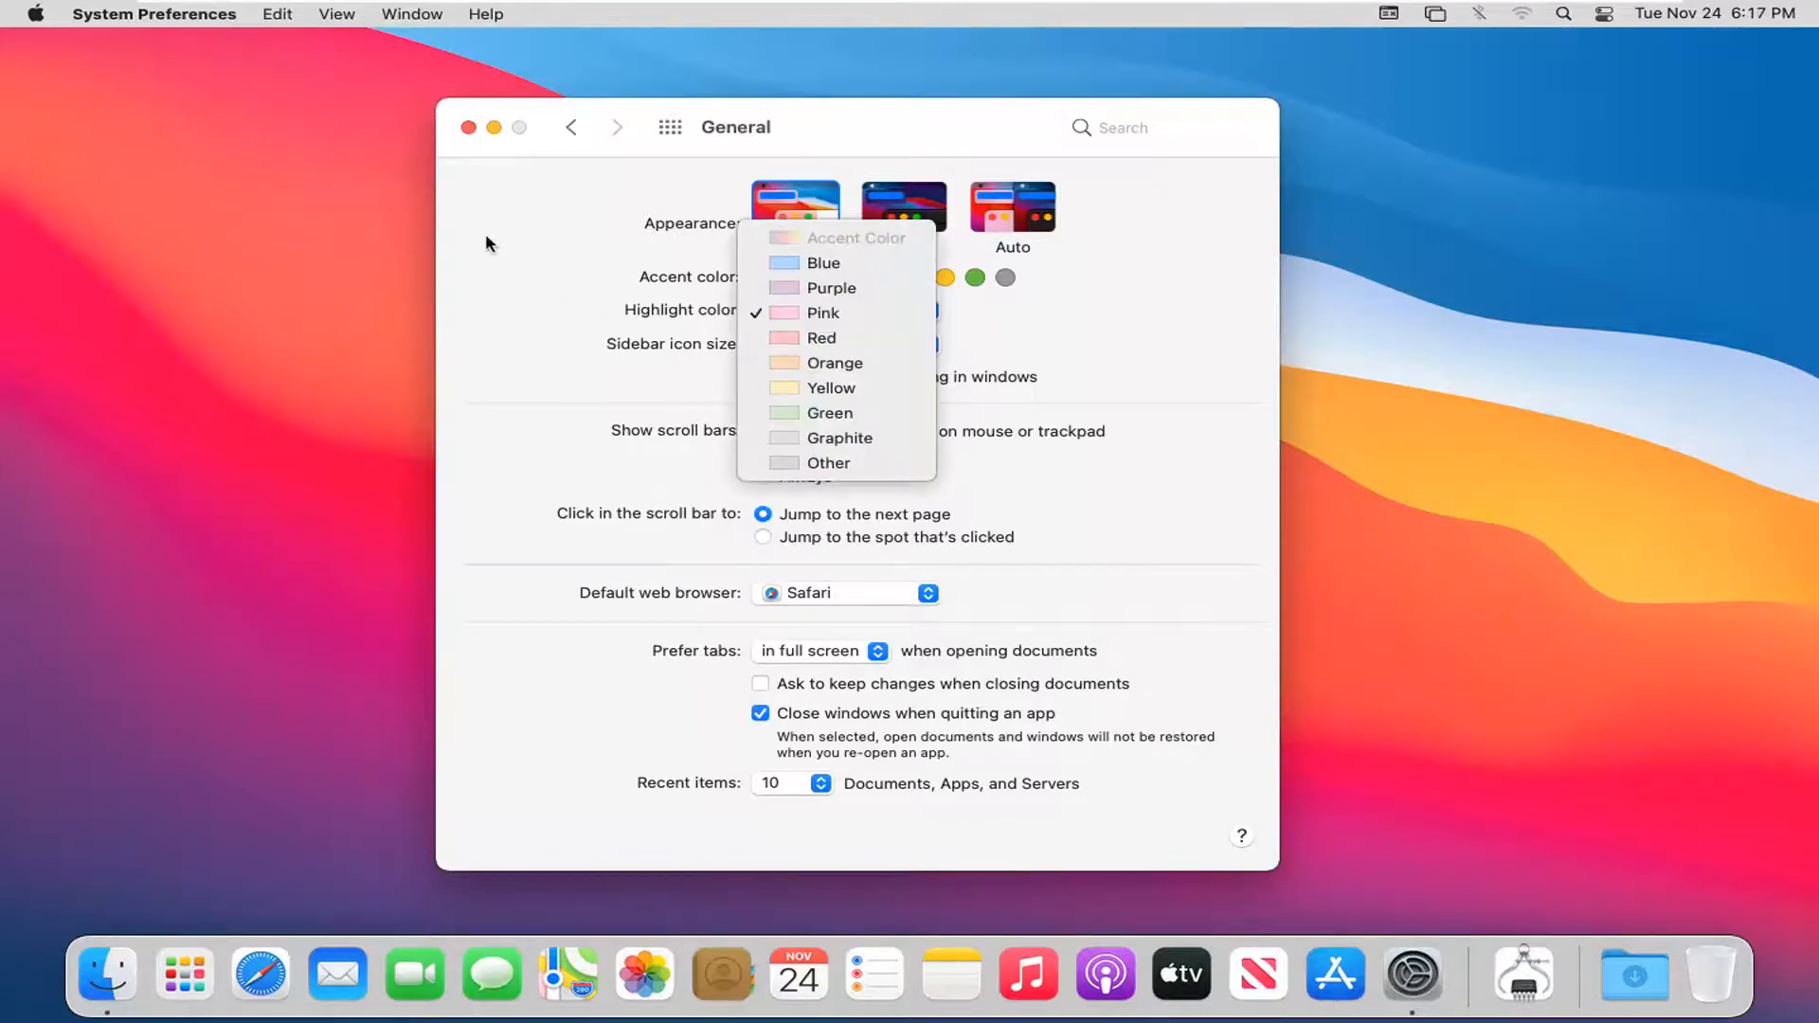
pyautogui.click(820, 311)
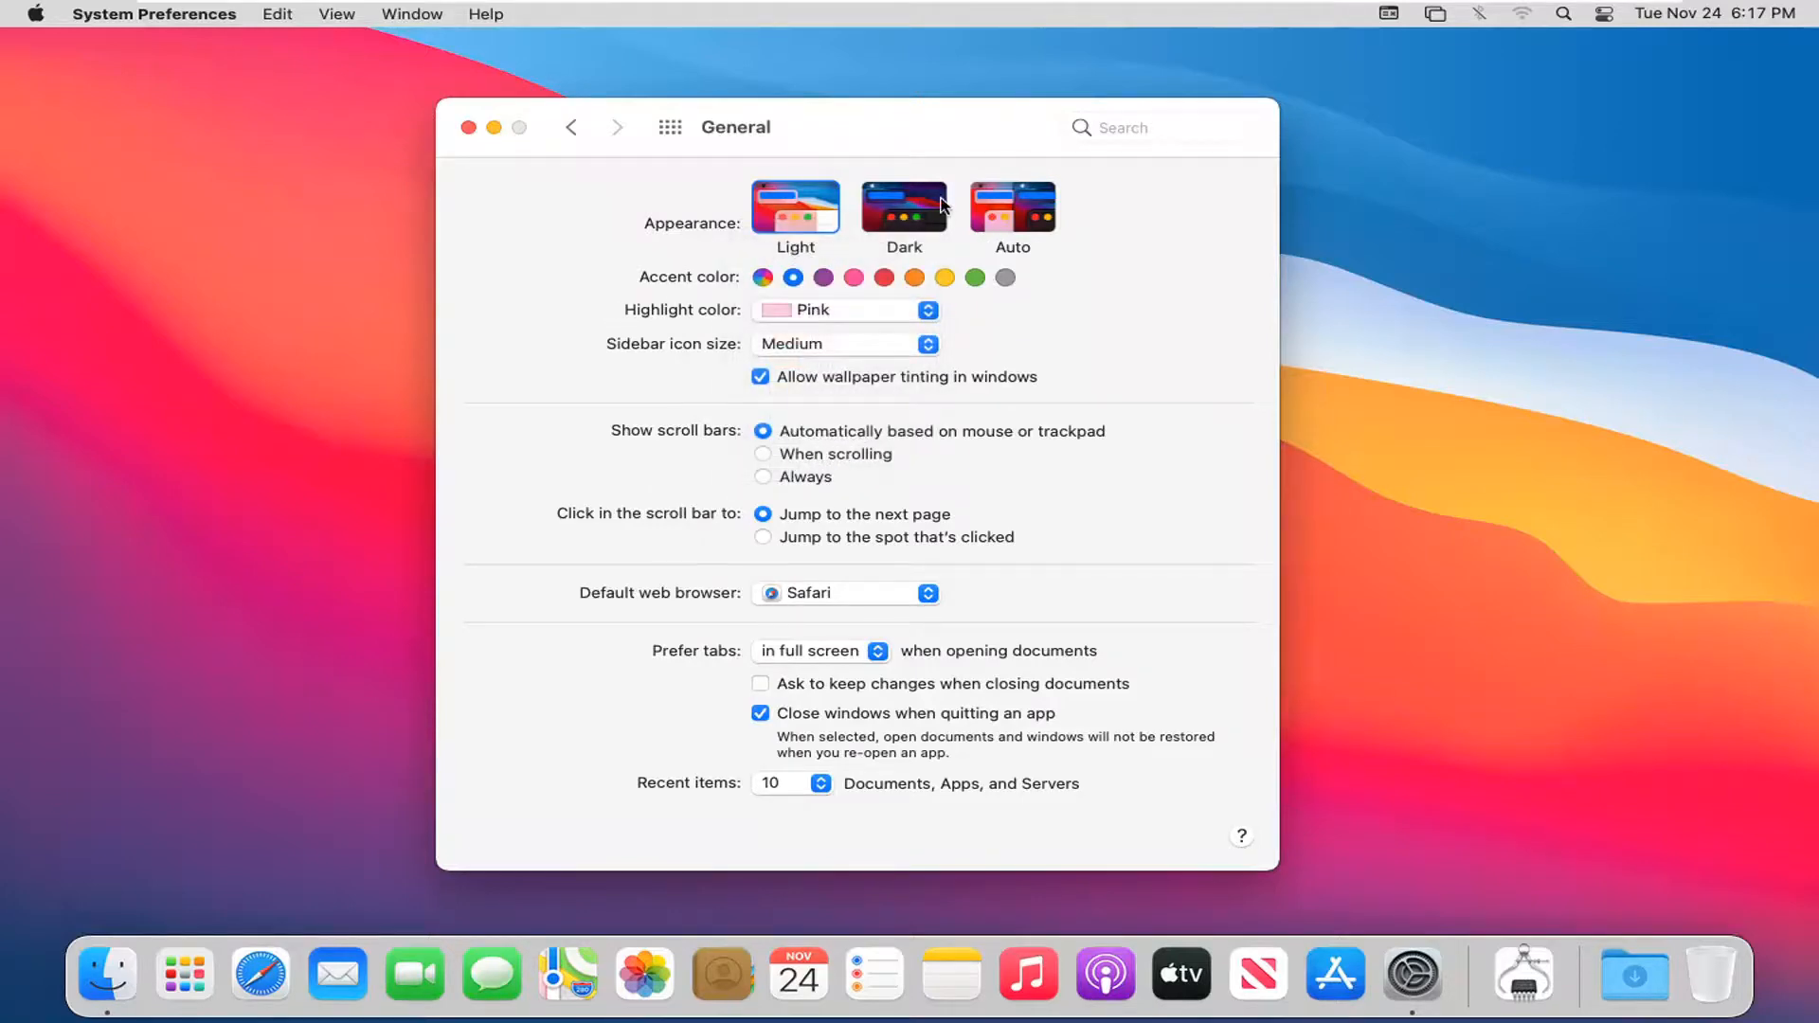
pyautogui.moveTo(1030, 205)
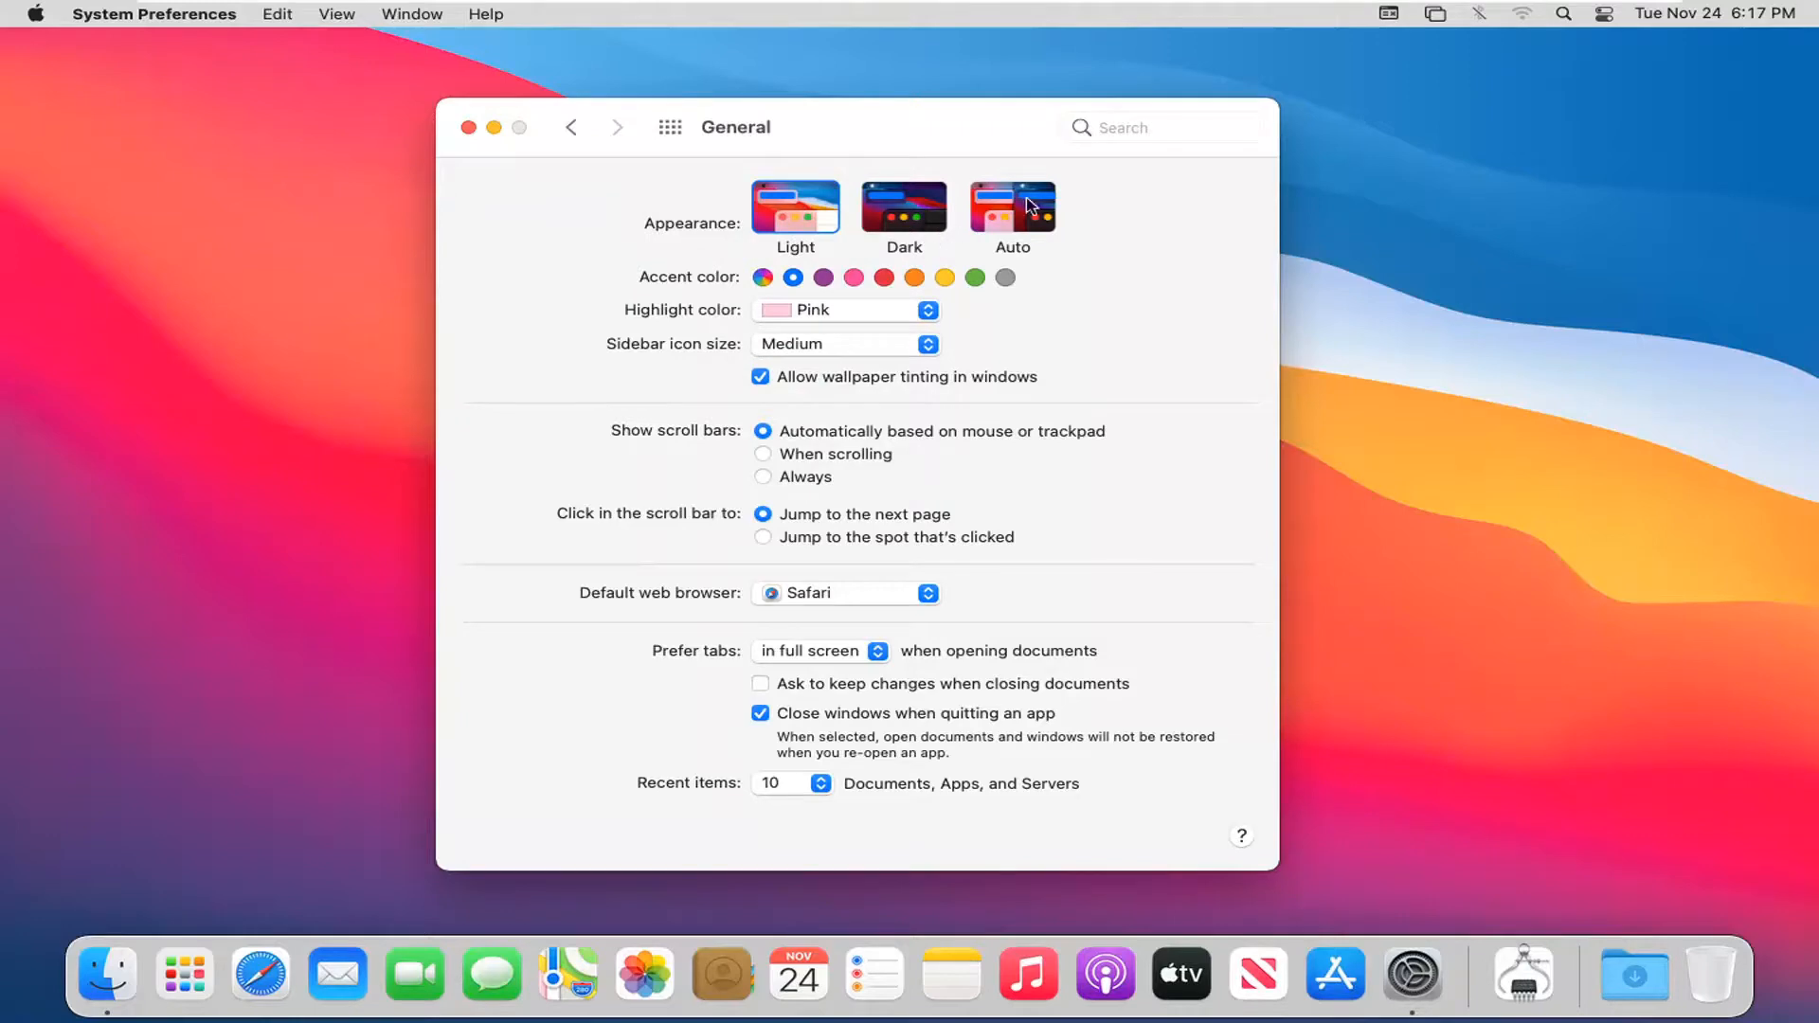
# Select the Dark appearance thumbnail in the Appearance row.
pyautogui.click(903, 209)
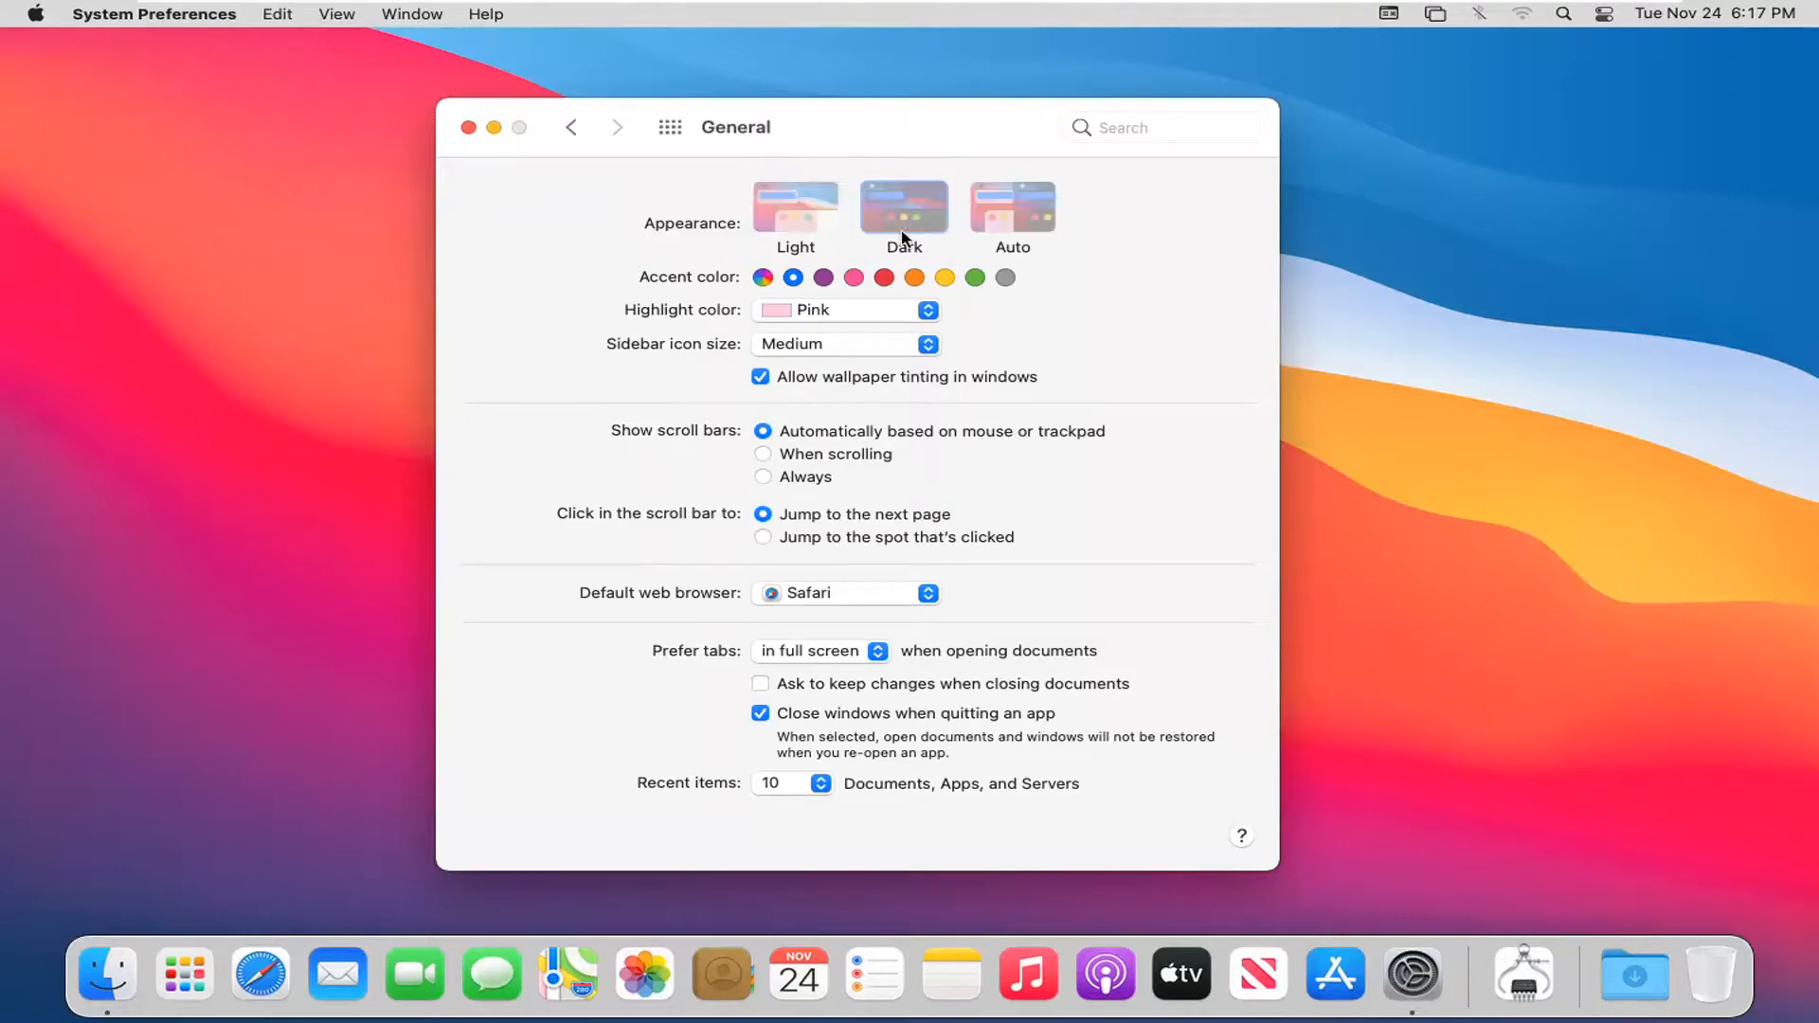